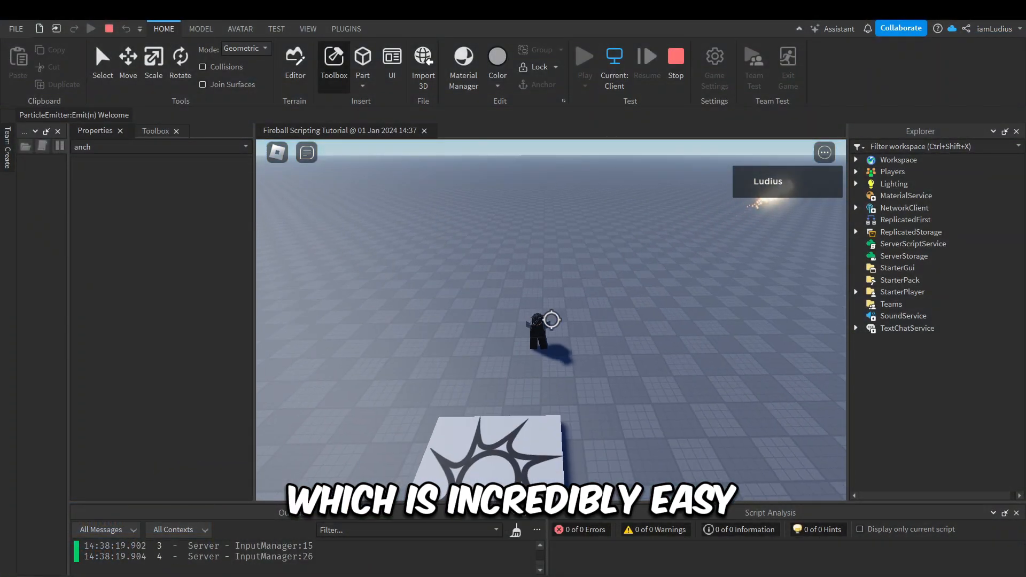
Stop the running playtest so a LocalScript can be added under StarterCharacterScripts
left_click(583, 56)
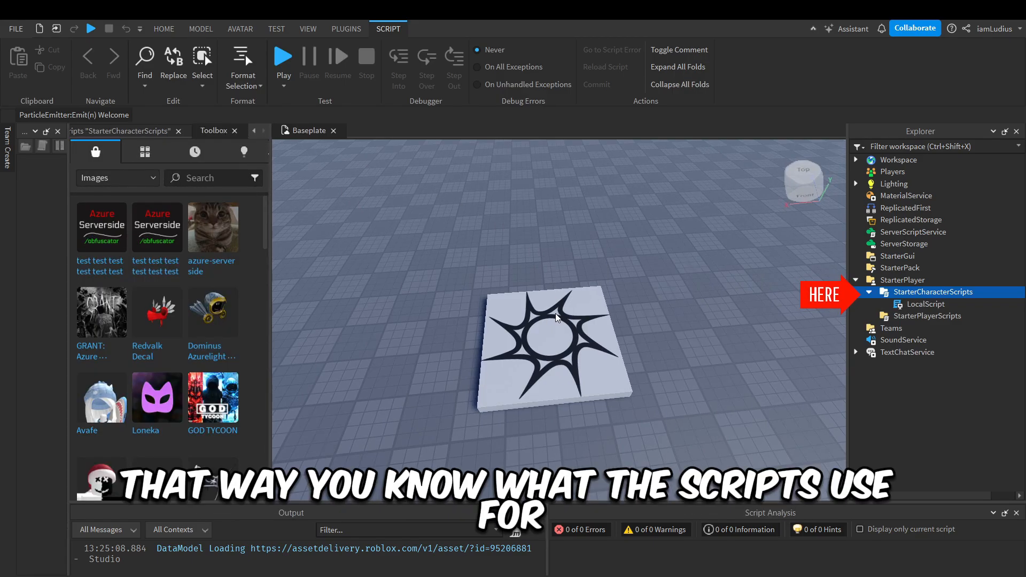
Replace the LocalScript's print line with local userInputService = game:GetService('UserInputService')
double_click(927, 304)
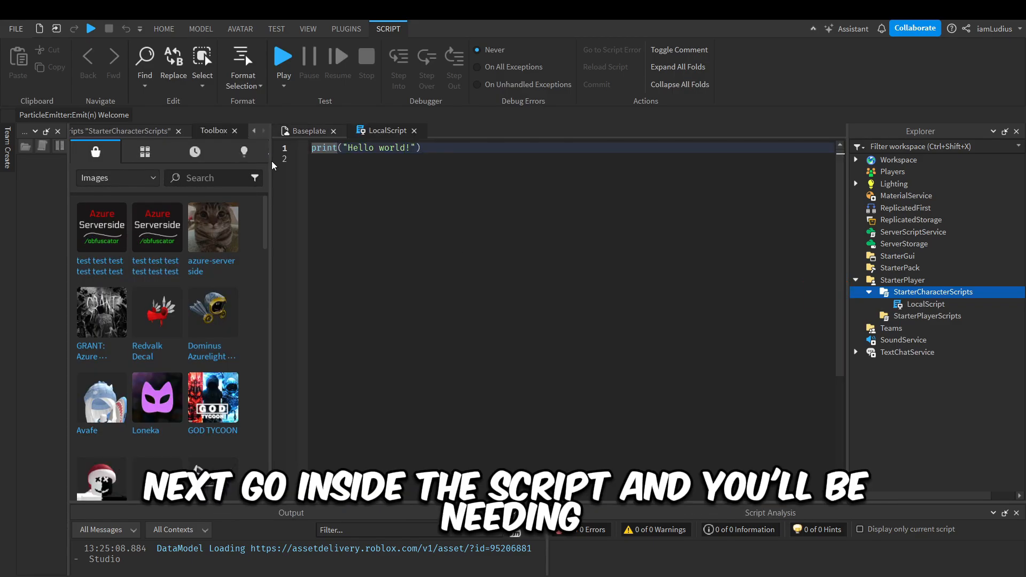
left_click(934, 292)
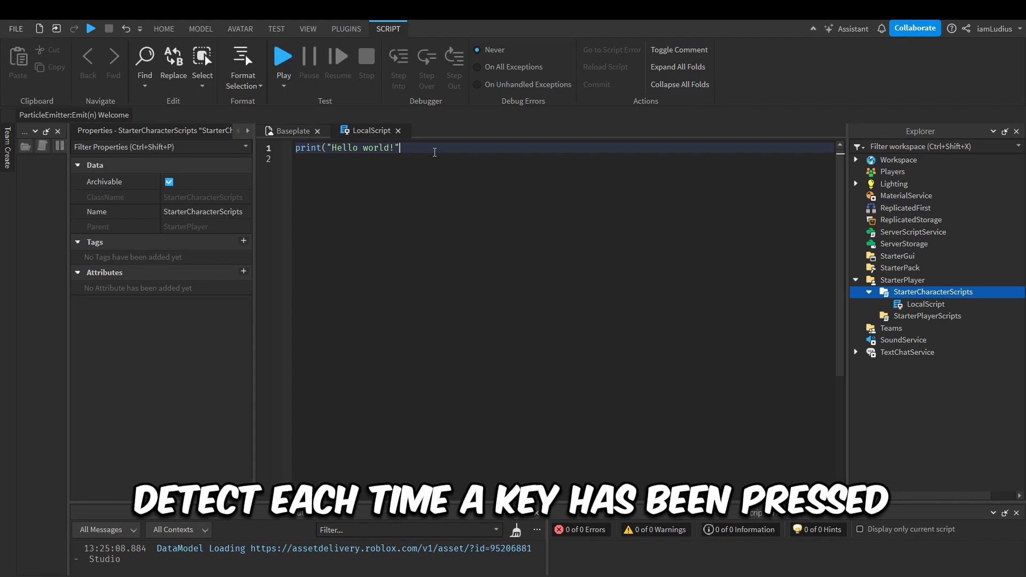
type("local")
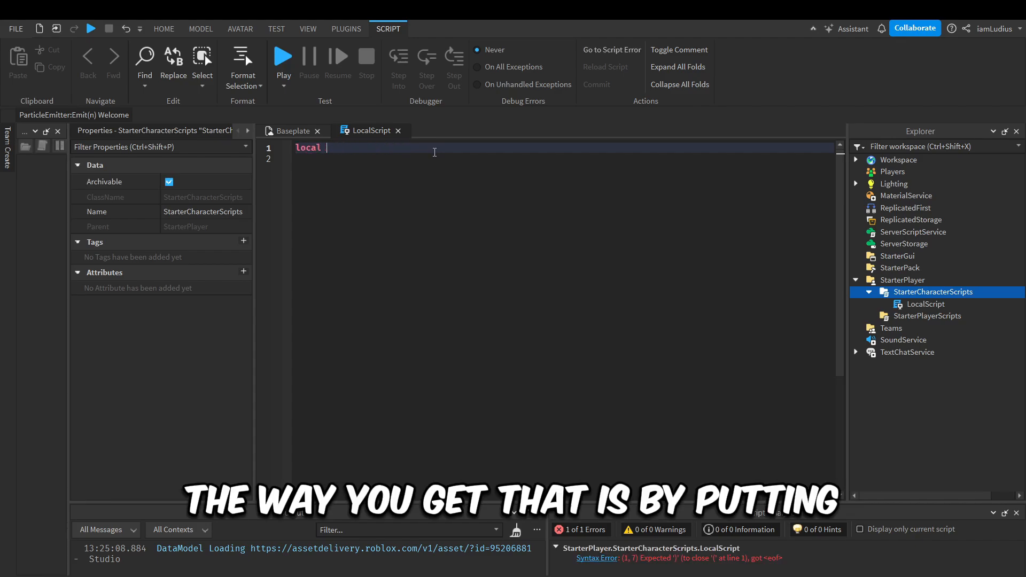
type("userInputS")
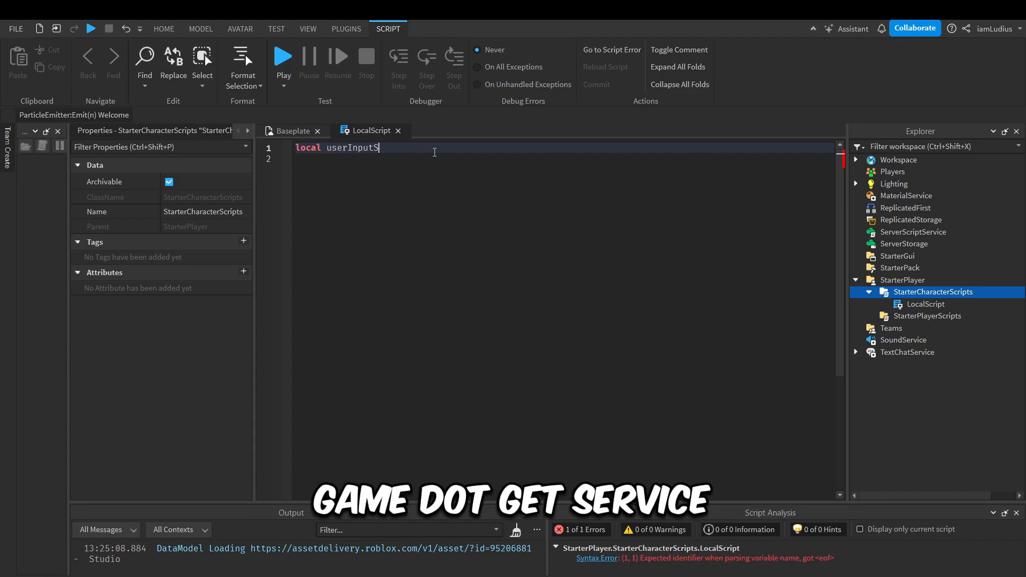
type("ervice = g")
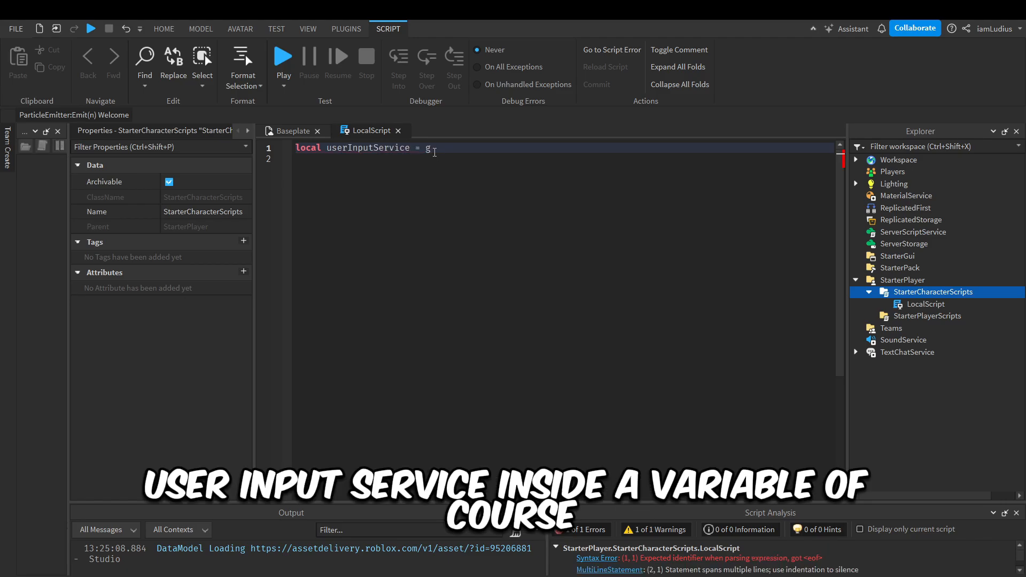
type("ame:GetService('')")
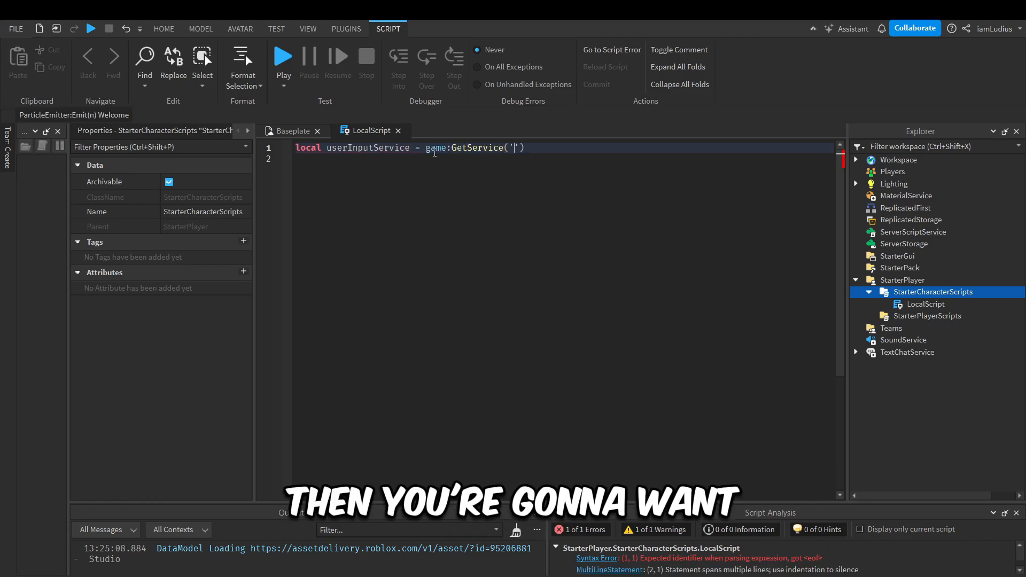
type("Userinp")
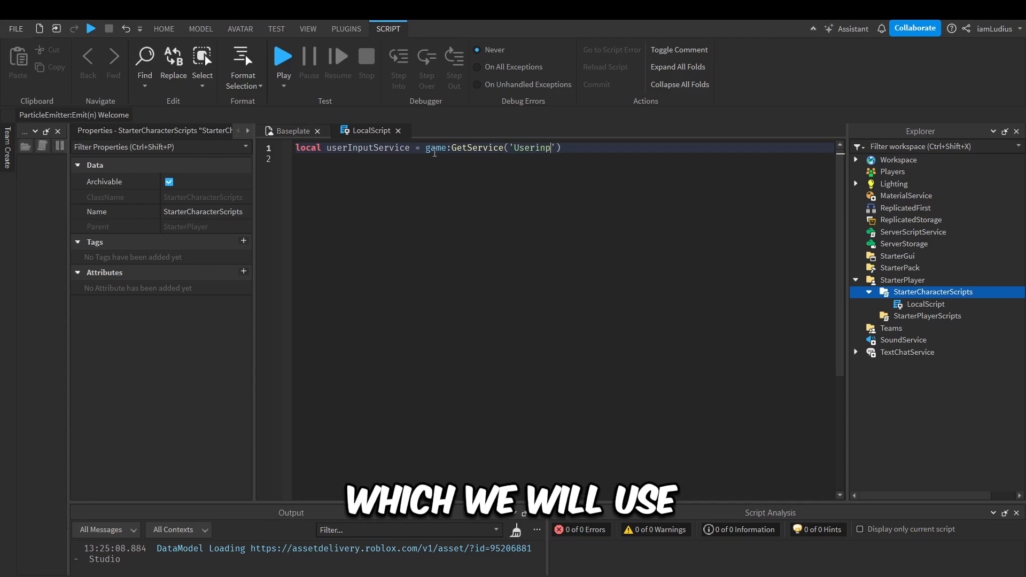
type("utService")
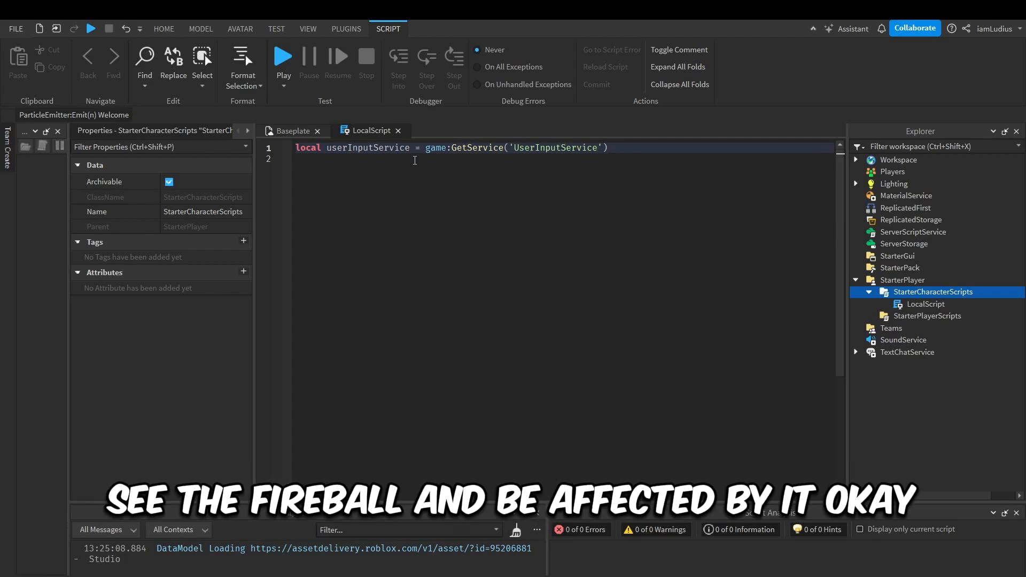
Create a Fireball folder in ReplicatedStorage holding a RemoteEvent
left_click(912, 219)
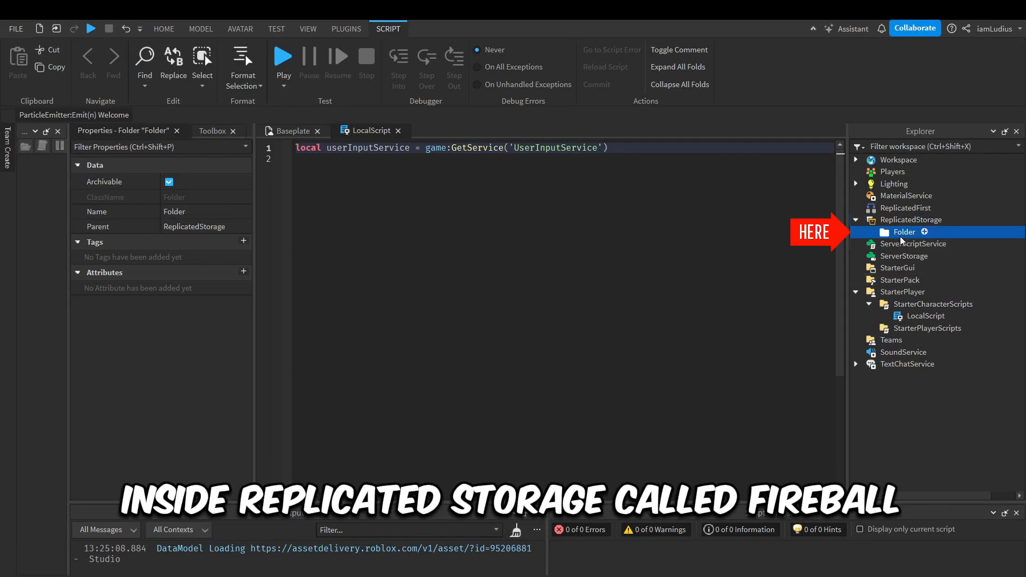
double_click(905, 232)
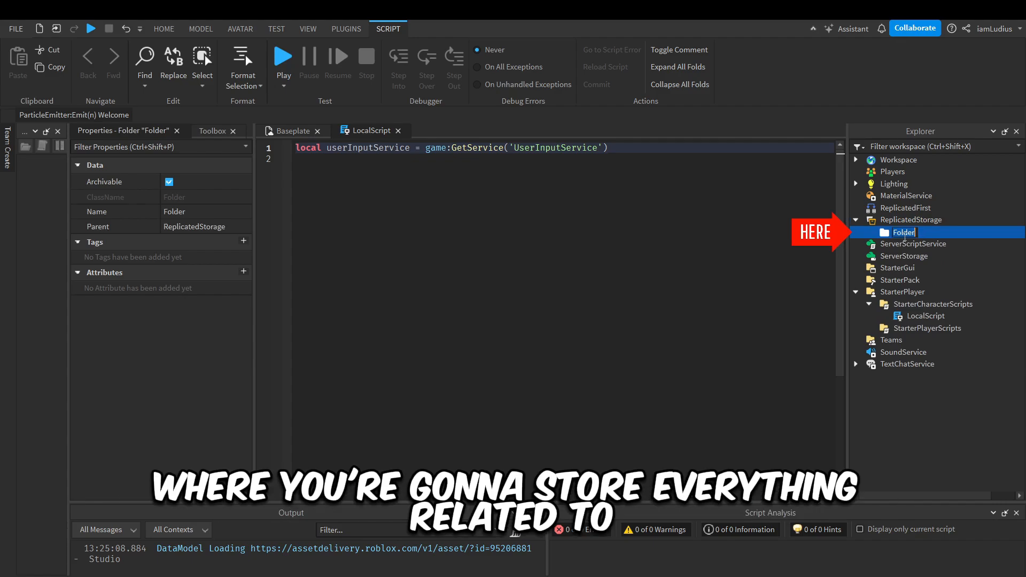
type("Fireball")
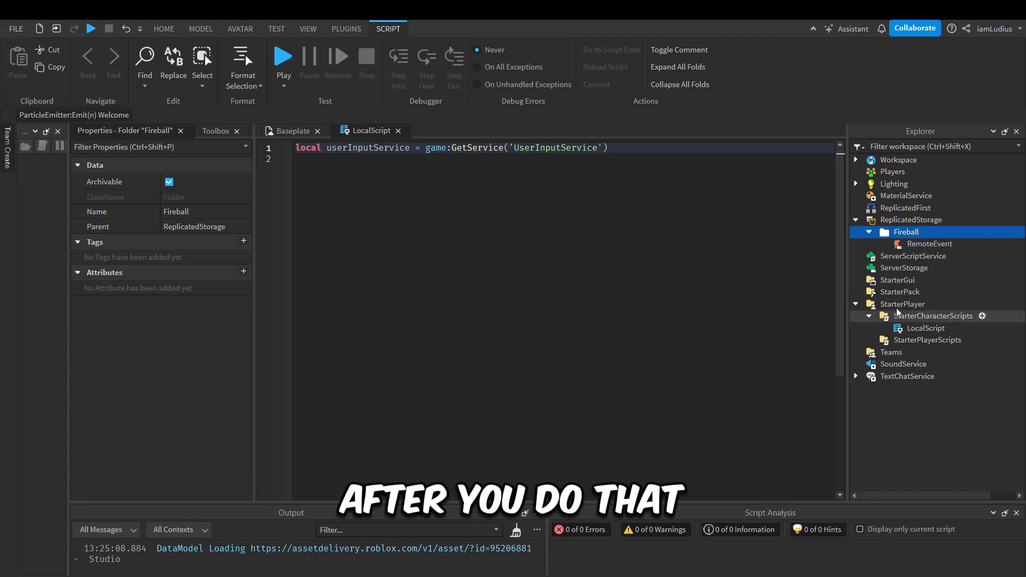
left_click(929, 244)
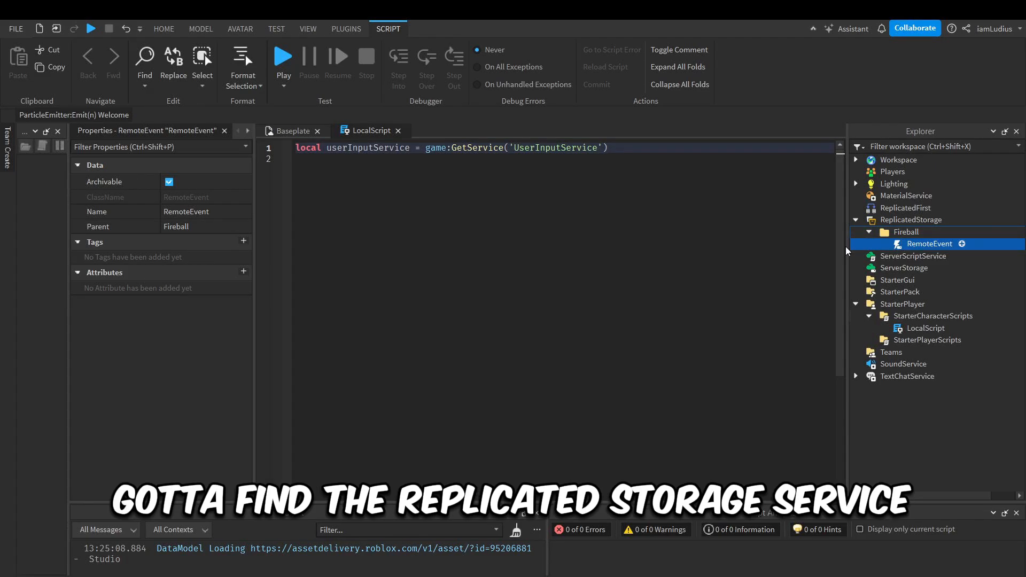
Add variables getting ReplicatedStorage, WaitForChild('Fireball') folder and its WaitForChild('RemoteEvent')
type("local replicate")
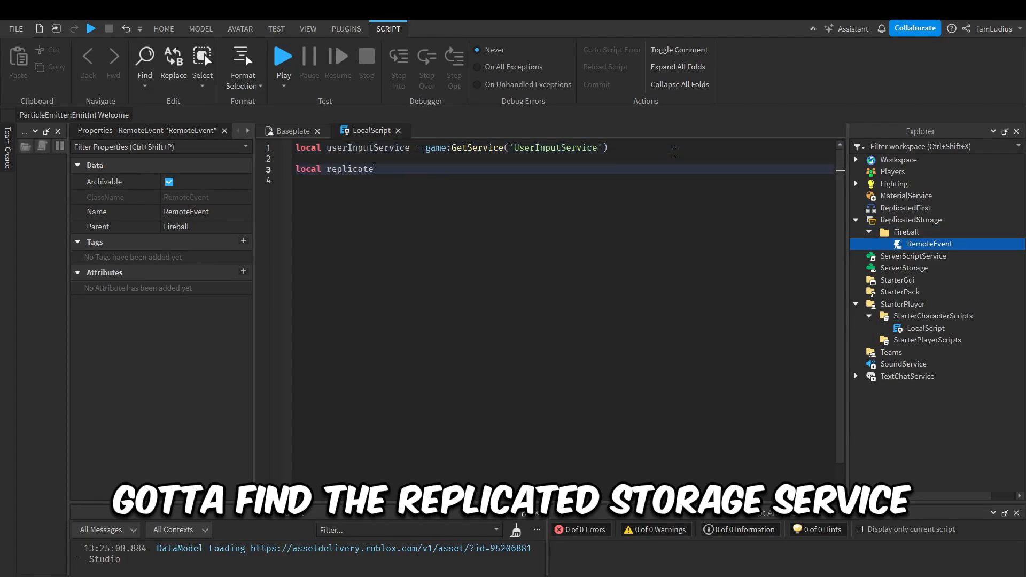
type("dStorage = game:ge")
left_click(562, 180)
type("local fireball")
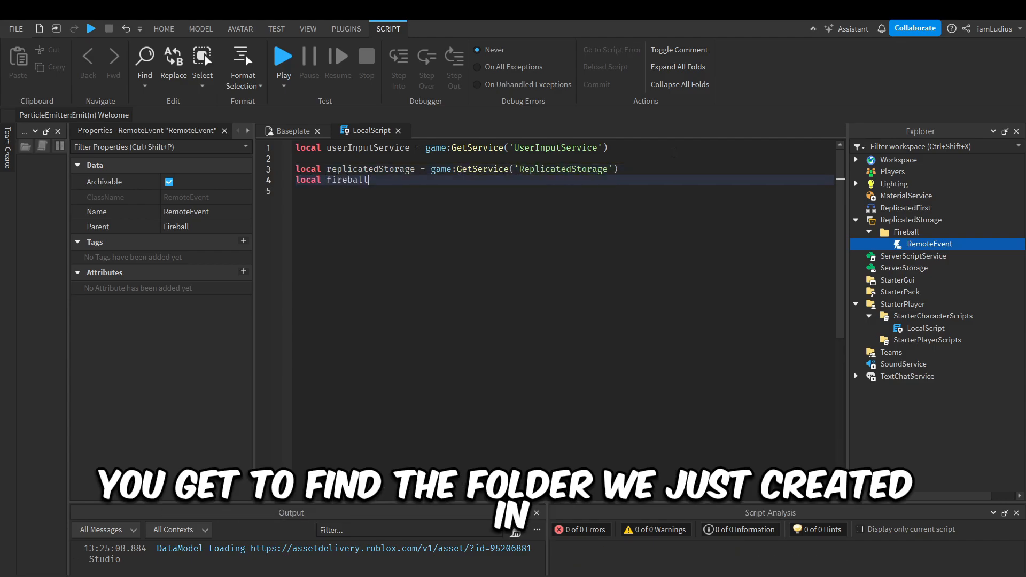
type("Folder = replicatedStorage:WaitForChild('Fireball")
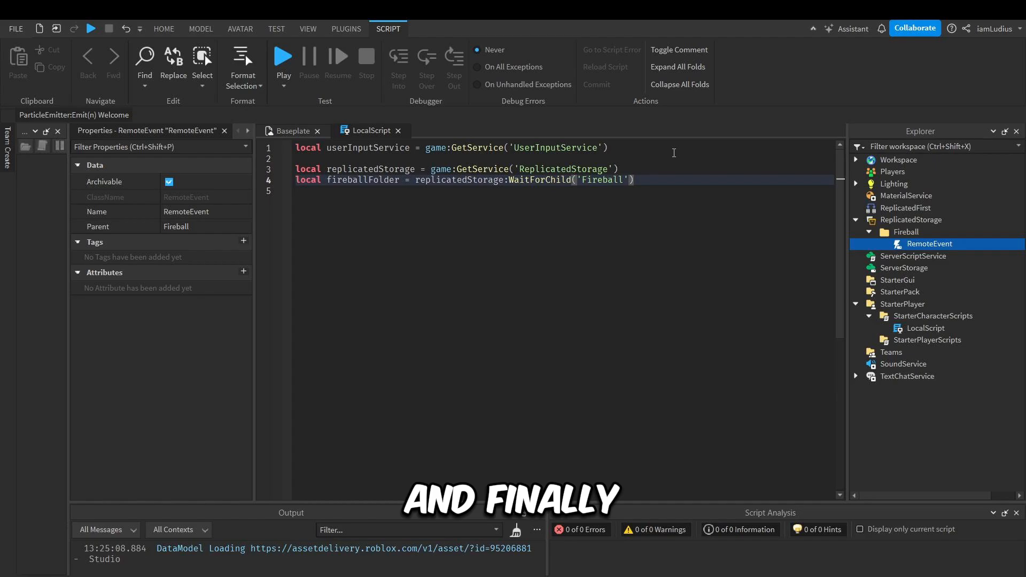
type("local remoteEve")
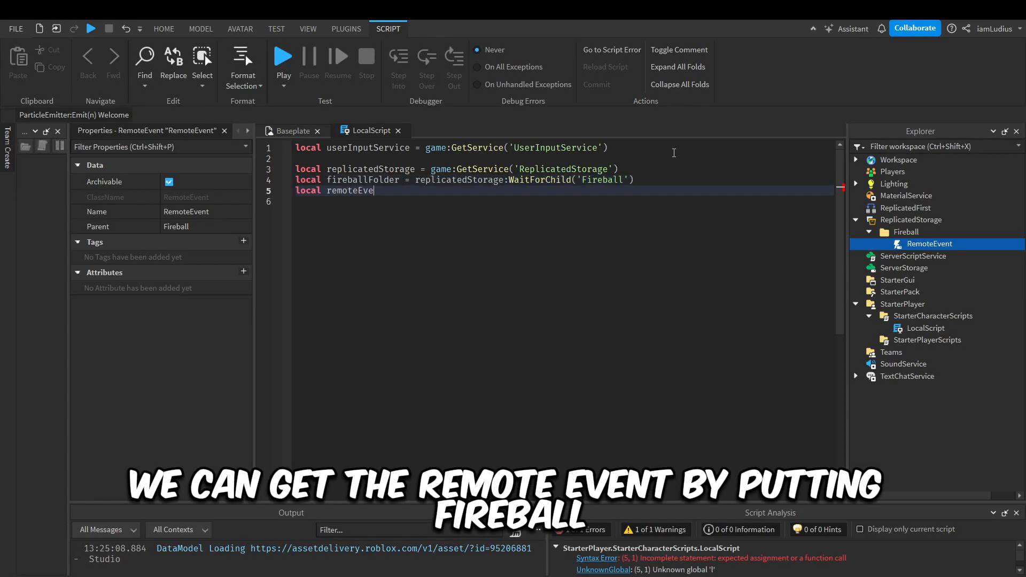
type("= fireballFolder:WaitForChild(")
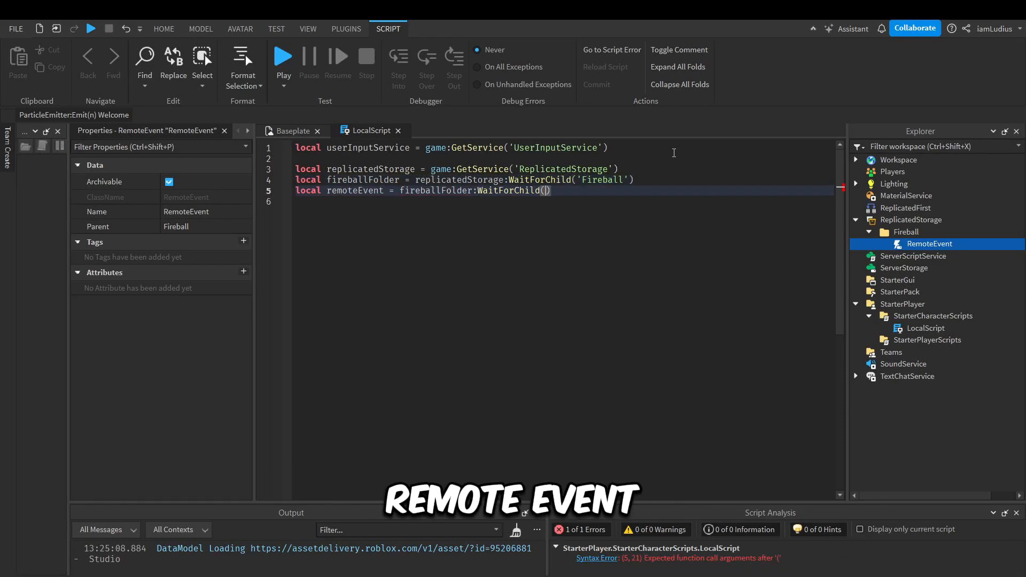
type("'RemoteEvent'")
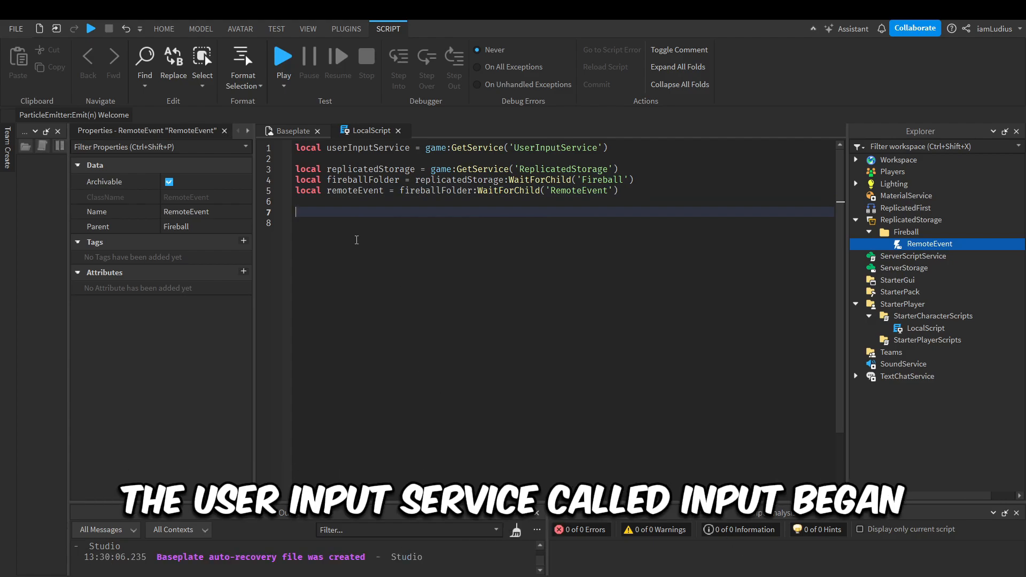
Connect an empty function(input, gameProcessedEvent) to userInputService.InputEnded
type("userInputService.In")
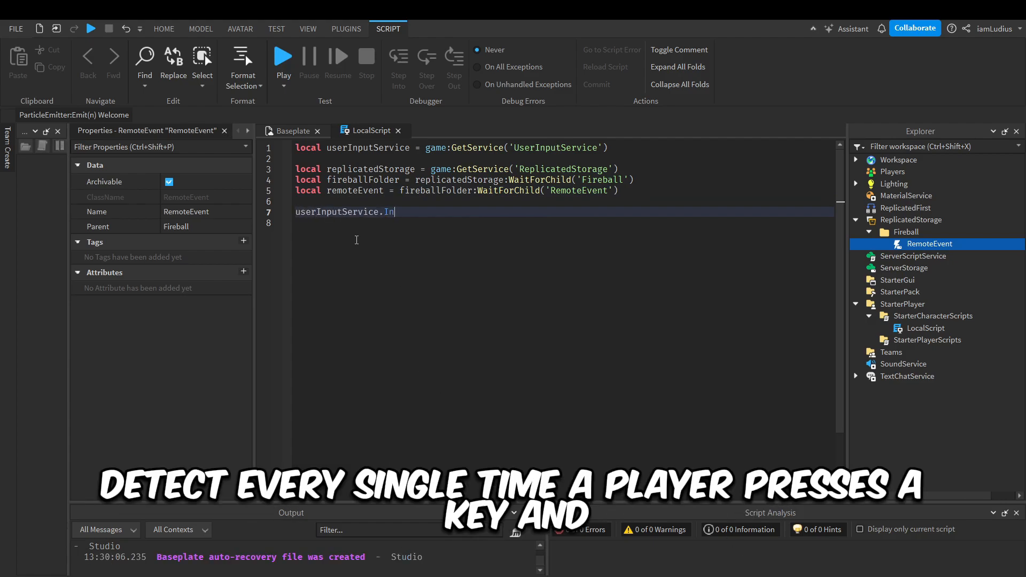
type("putEnded:")
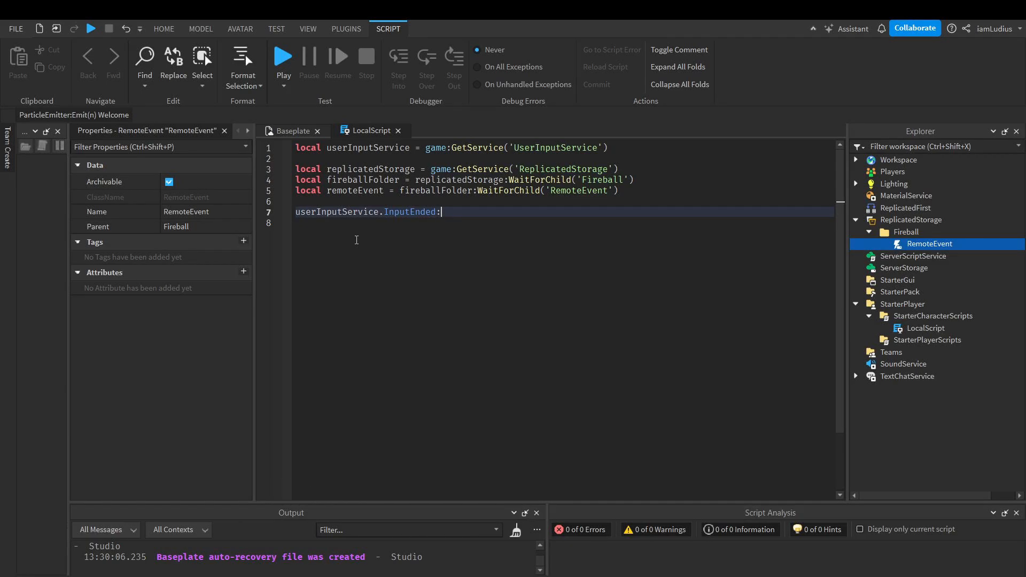
type("Connect(function)")
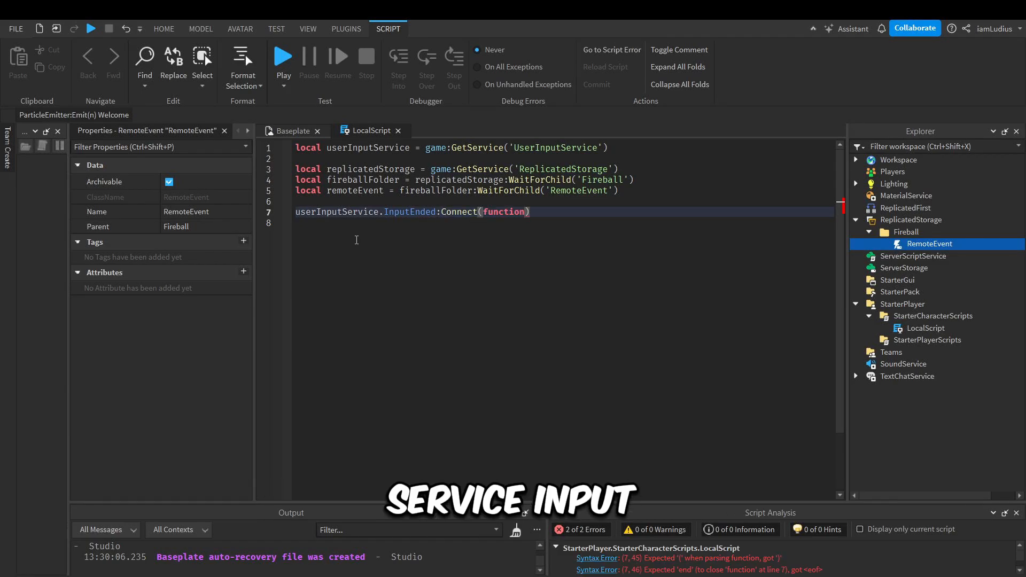
type("I")
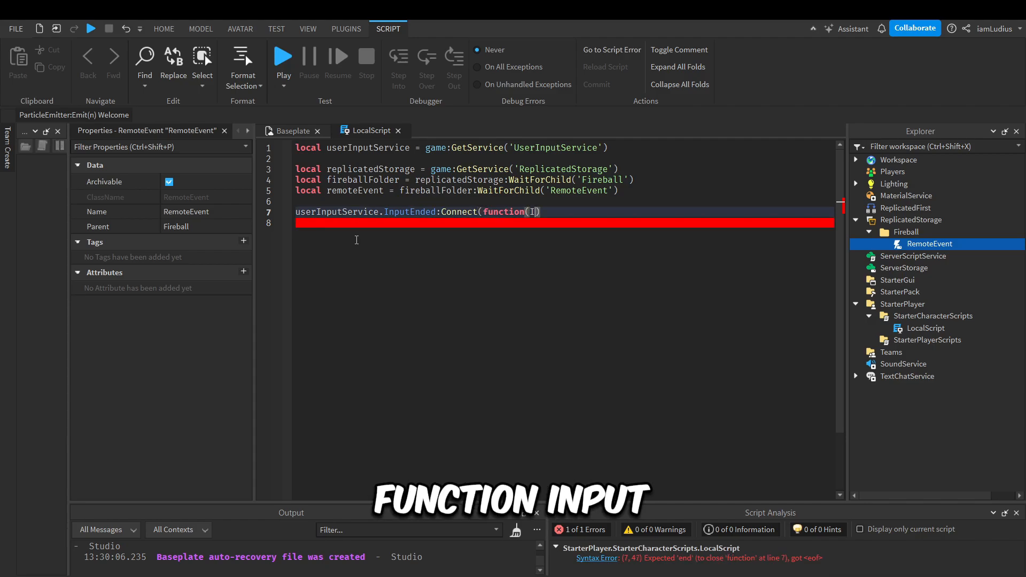
type("nput, gamePro")
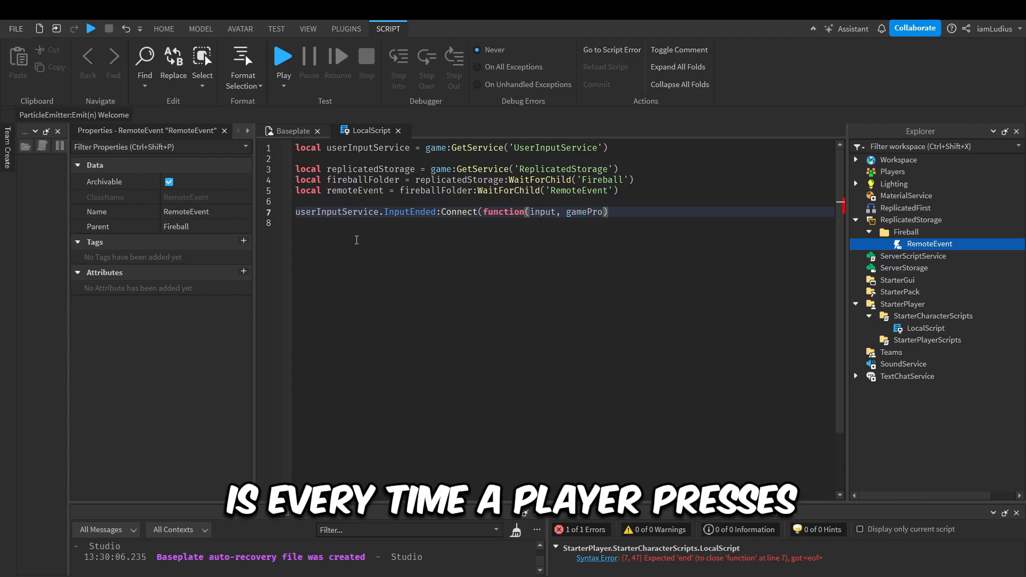
type("cessedEvent")
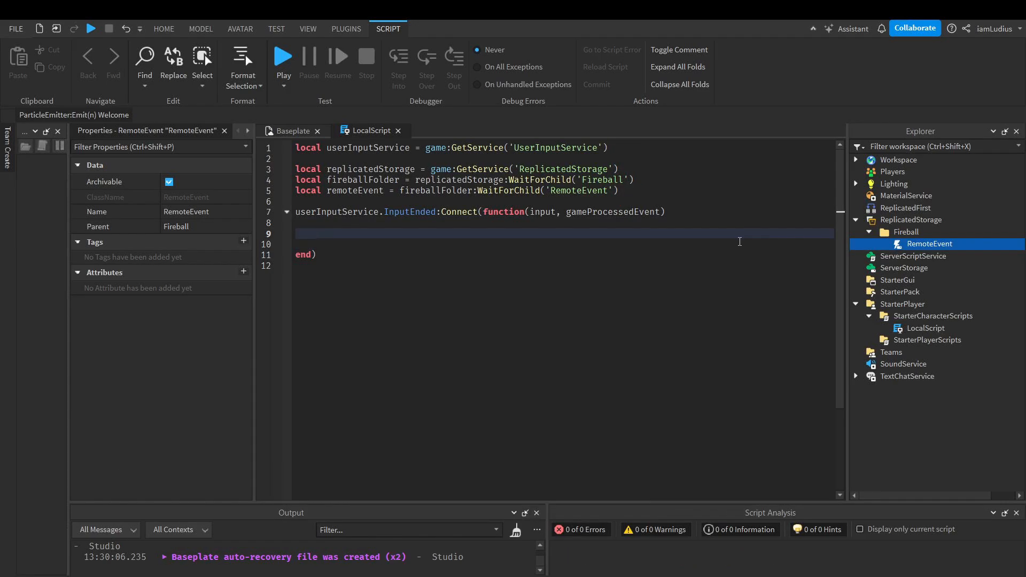
Inside the handler, check not gameProcessedEvent and KeyCode F, then call remoteEvent:FireServer()
type("if not g")
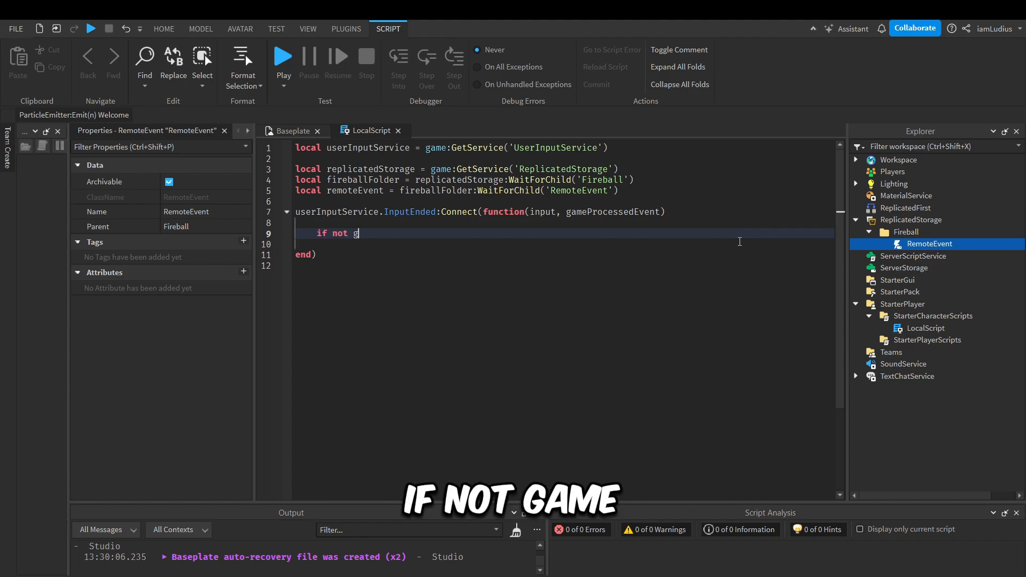
type("ameProcessedEvent then")
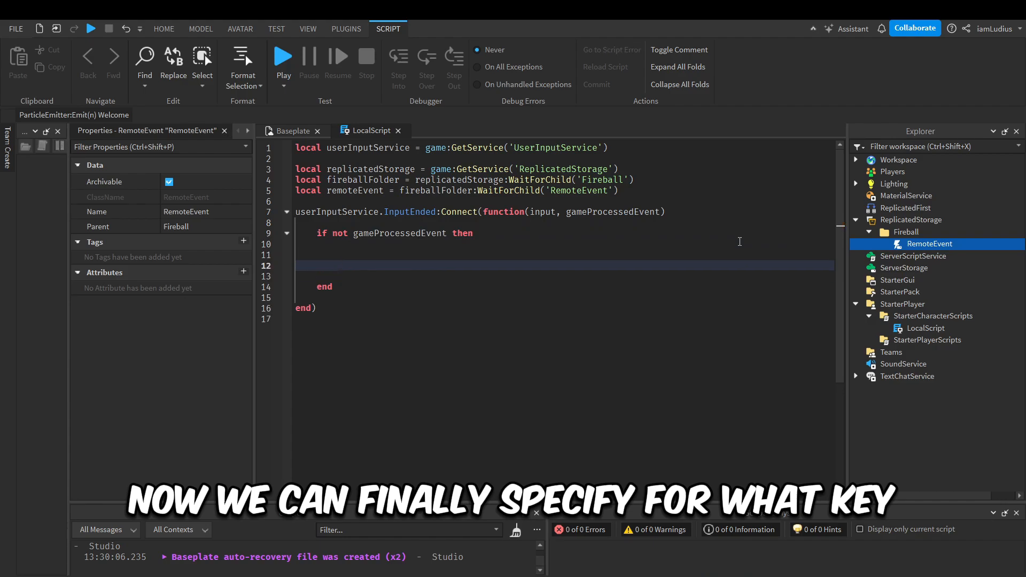
key("Backspace")
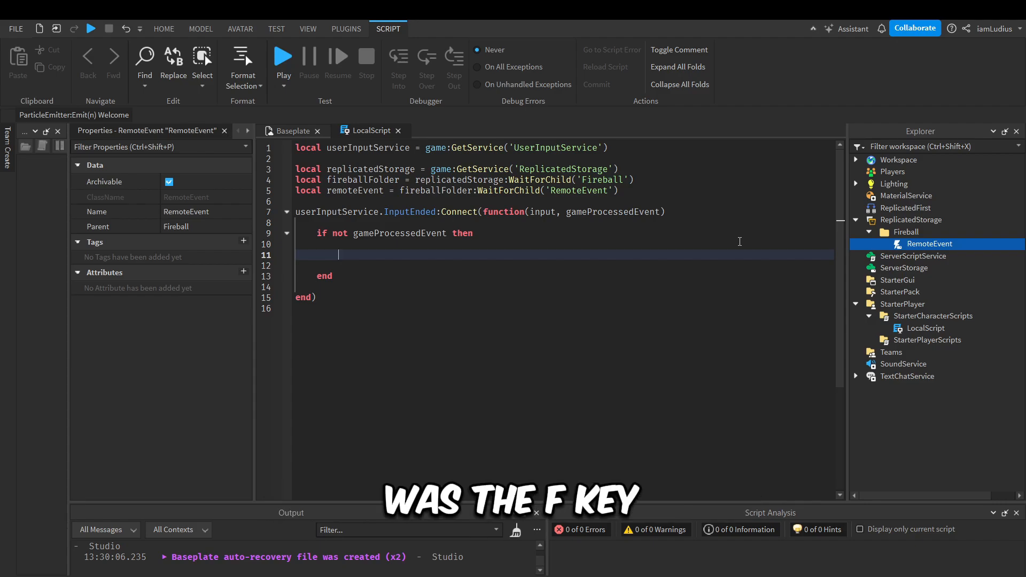
type("if input")
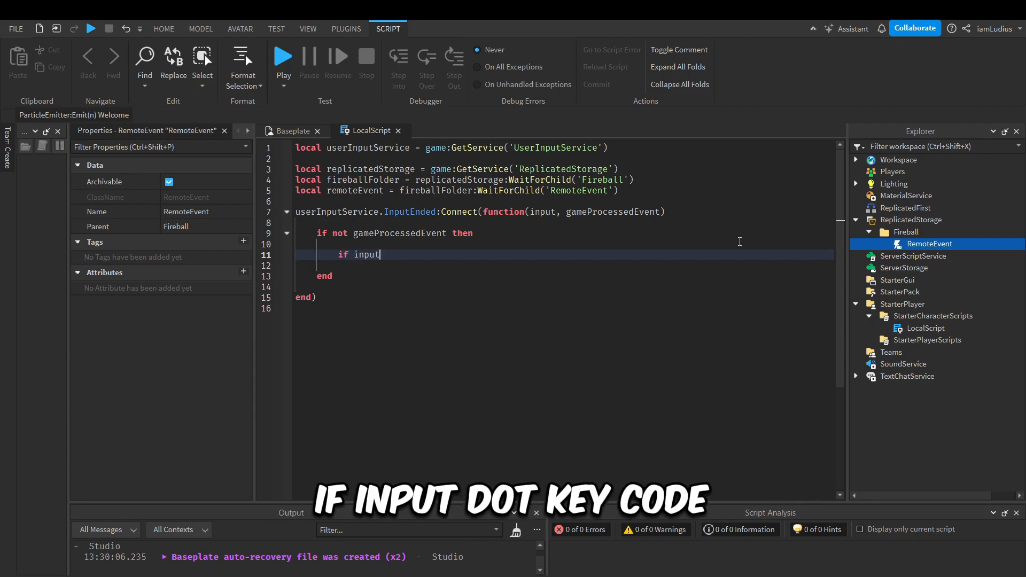
type(".KeyCode == enum.KeyCode.F")
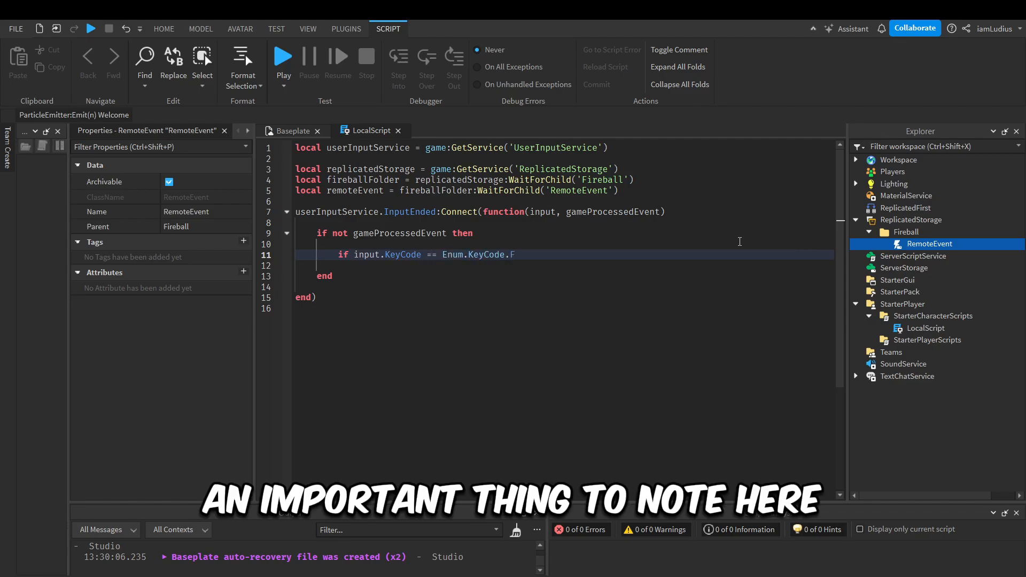
type("then")
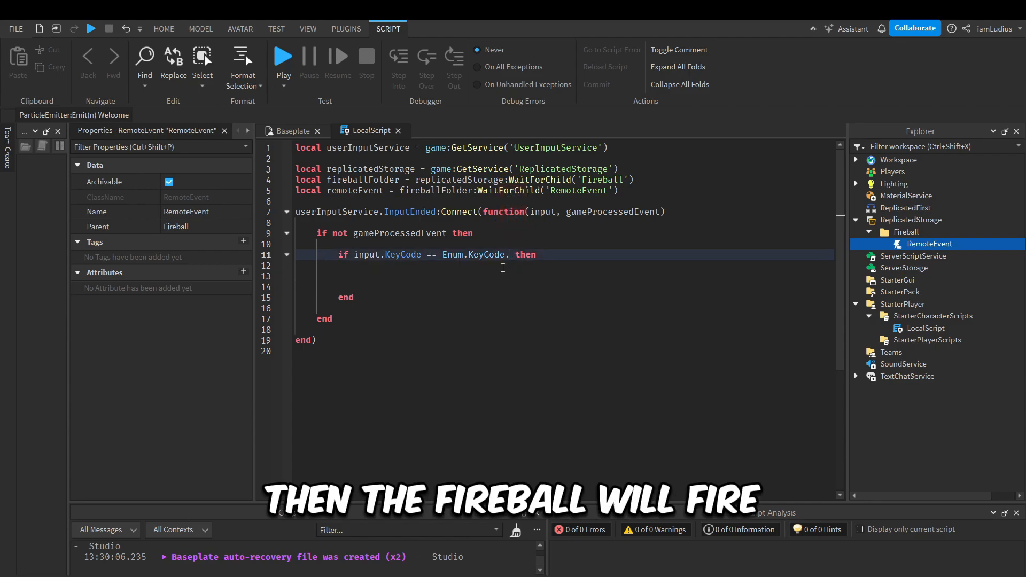
type("G")
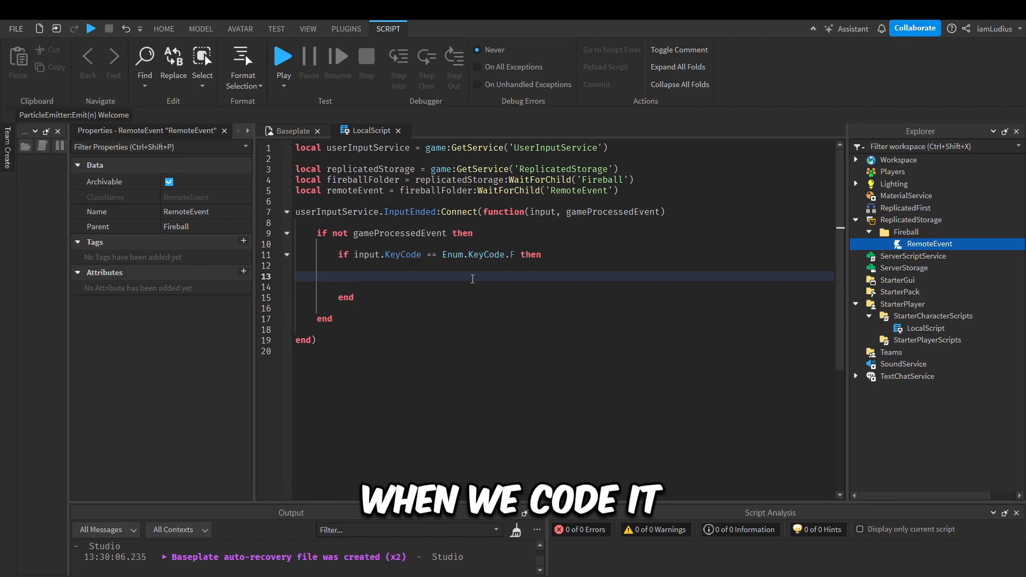
type("remoteEvent:FireServer(")
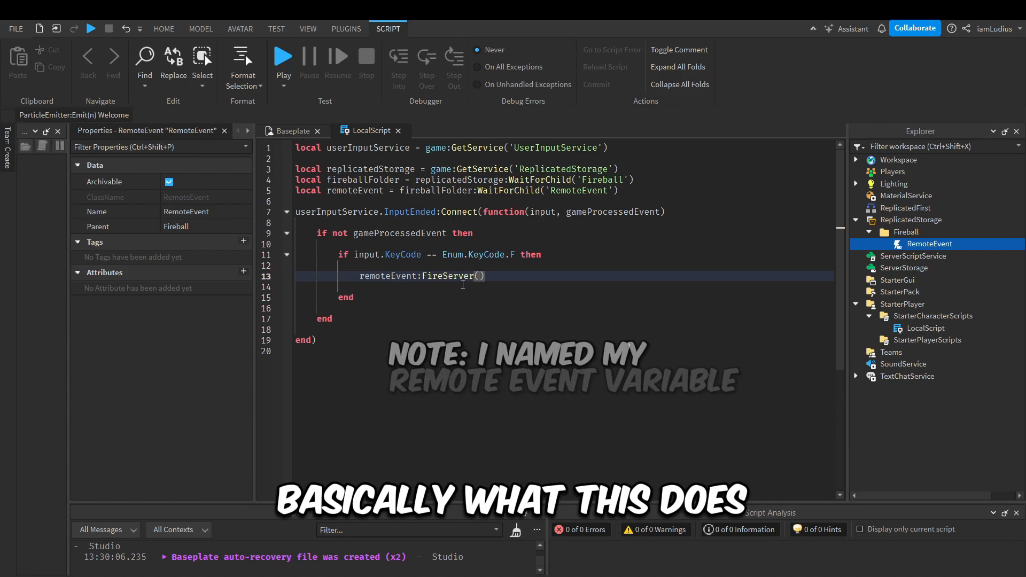
mouse_move(900, 292)
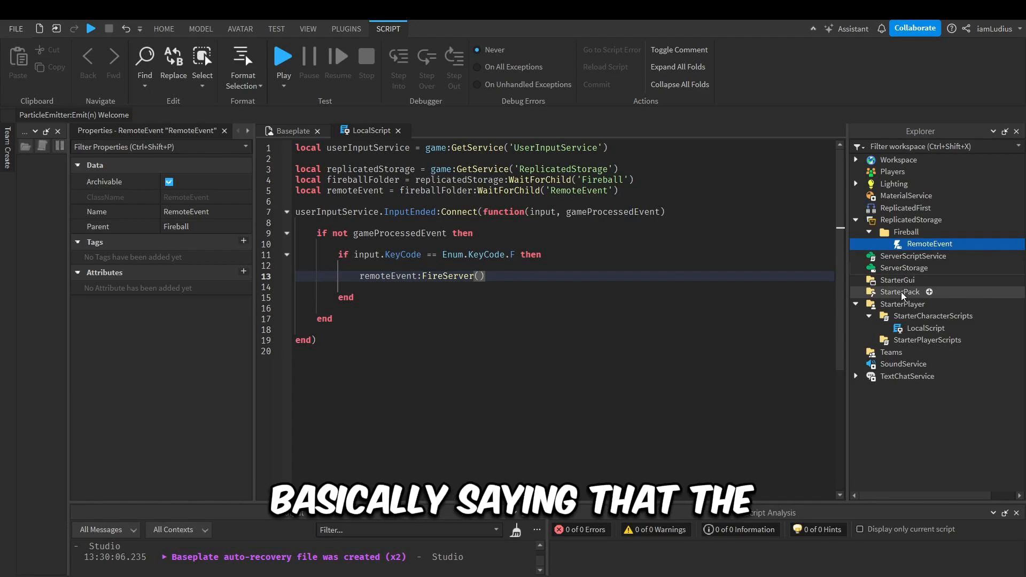
Add a Fireball server script whose print line becomes remoteEvent.OnServerEvent:Connect(function(plr))
left_click(915, 255)
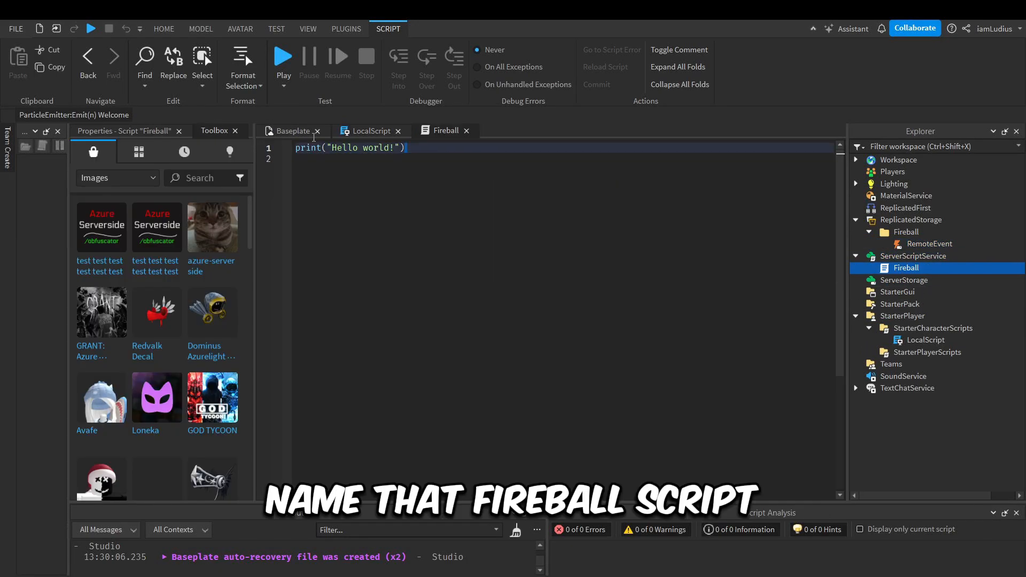
triple_click(351, 148)
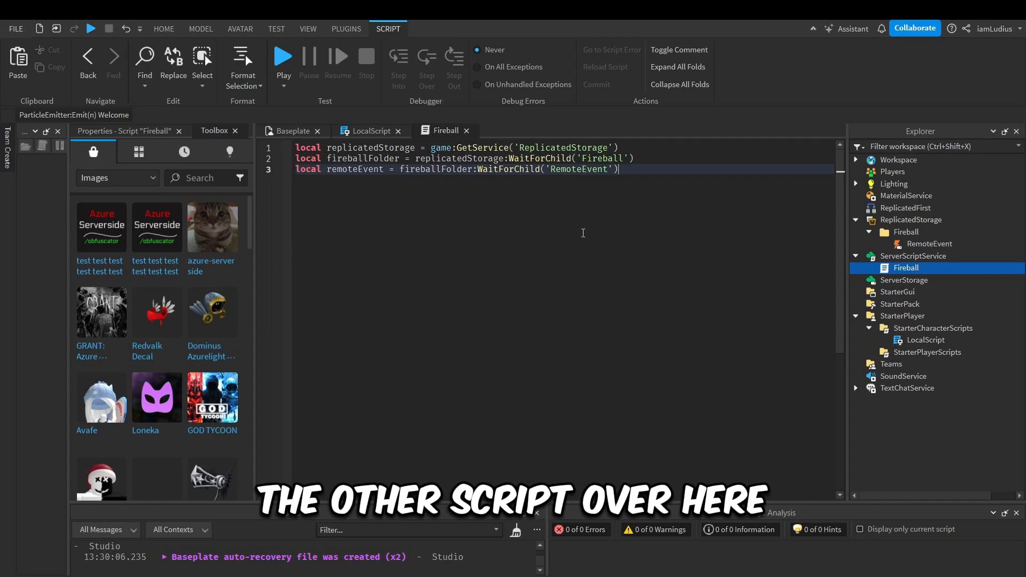
type("remoteEvent.OnServerEvent:Connect(f")
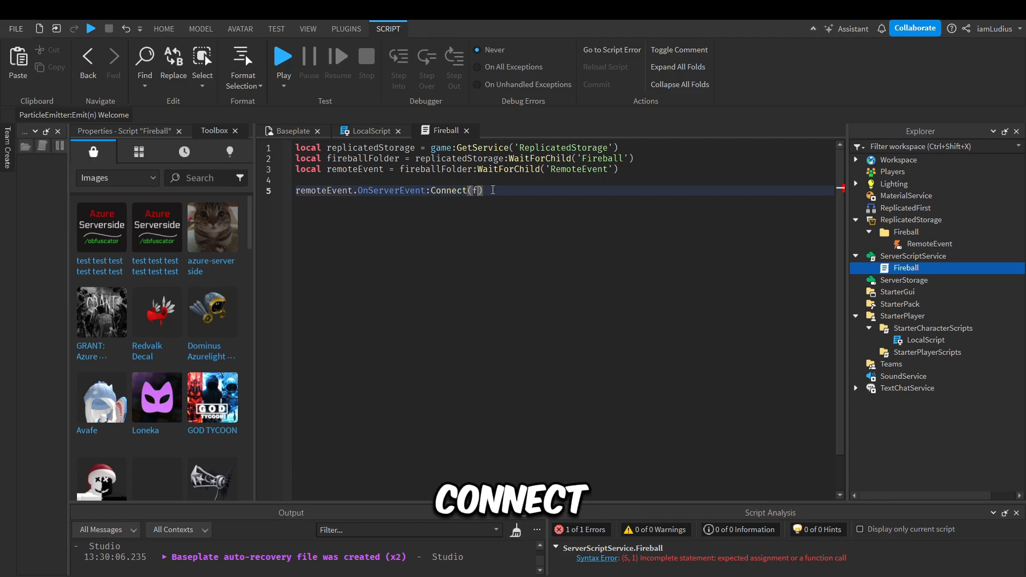
type("function(plr)")
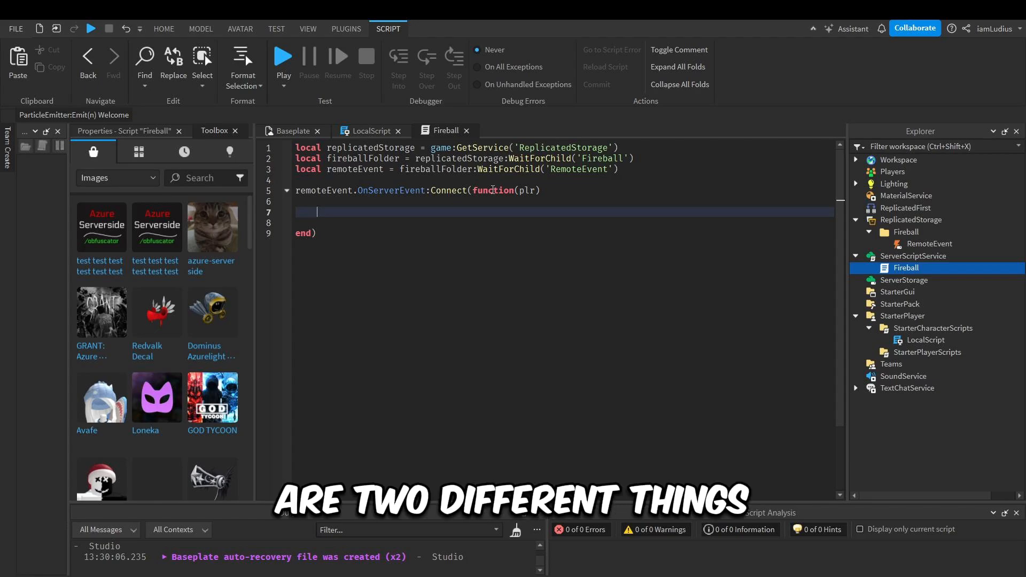
Get the player's character and FindFirstChild('HumanoidRootPart'), guarded by if humanoidRootPart then
type("local character = plr.Character")
type("if")
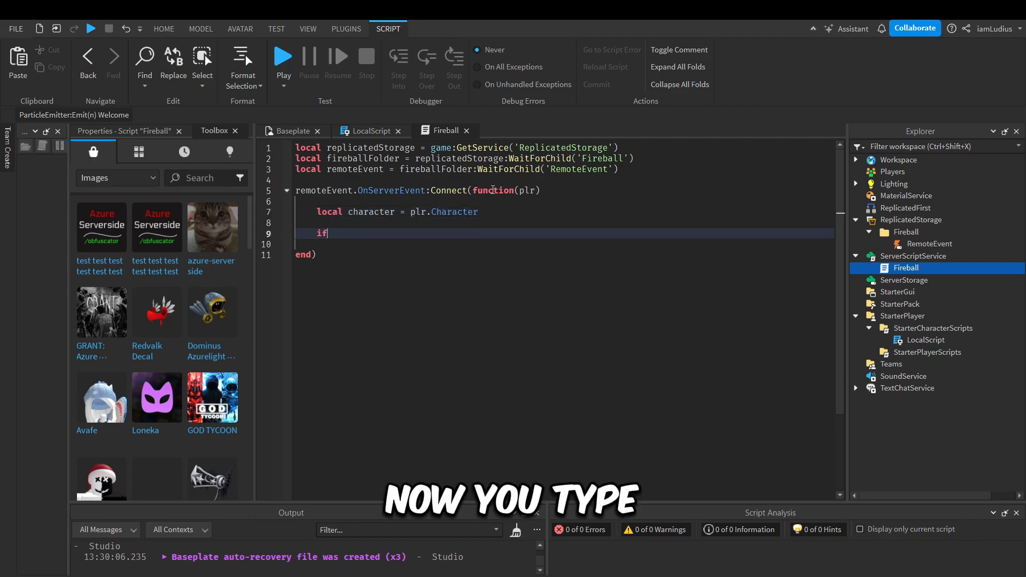
type("character te")
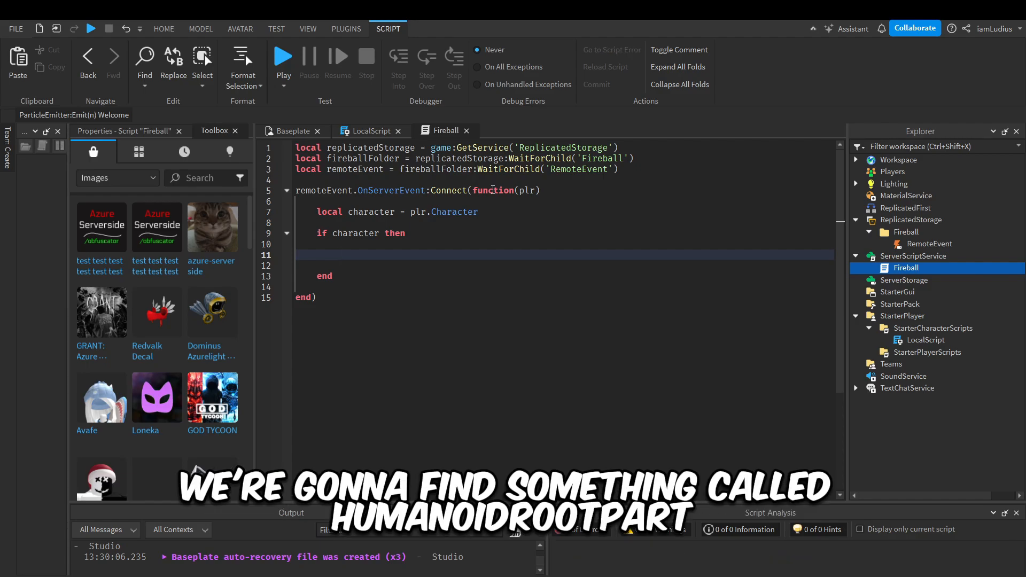
type("local humanoid")
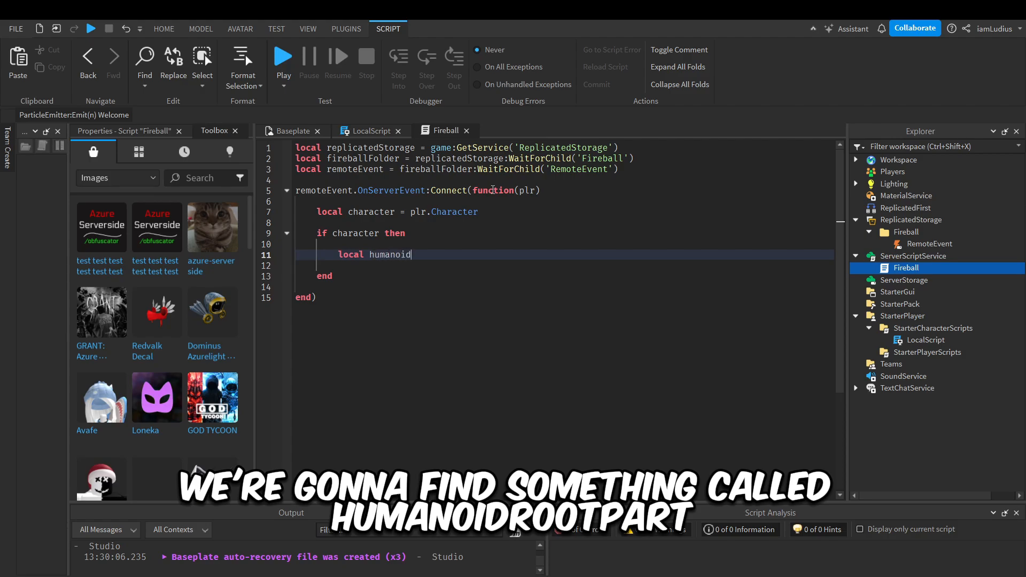
type("RootPart =")
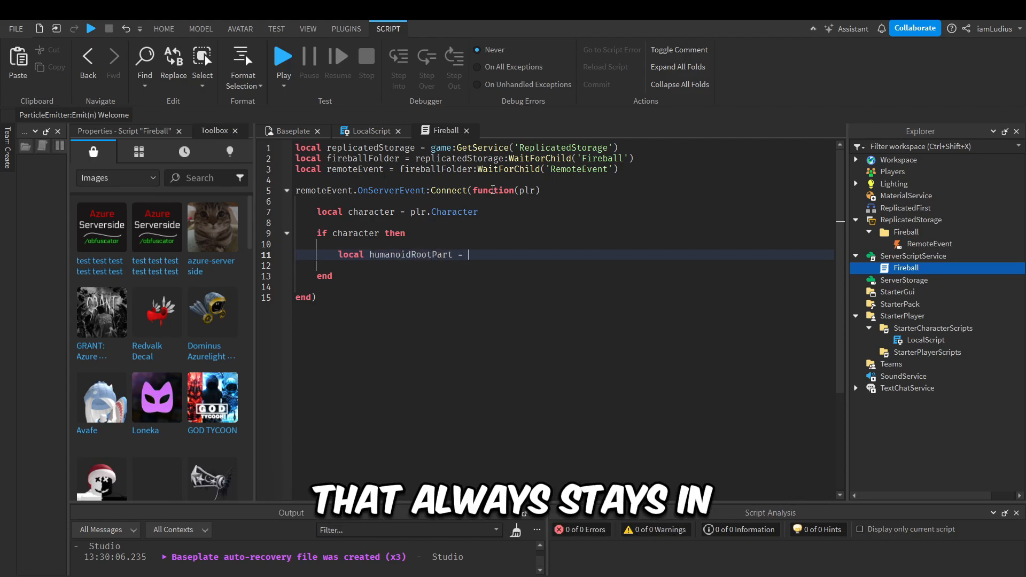
type("character:")
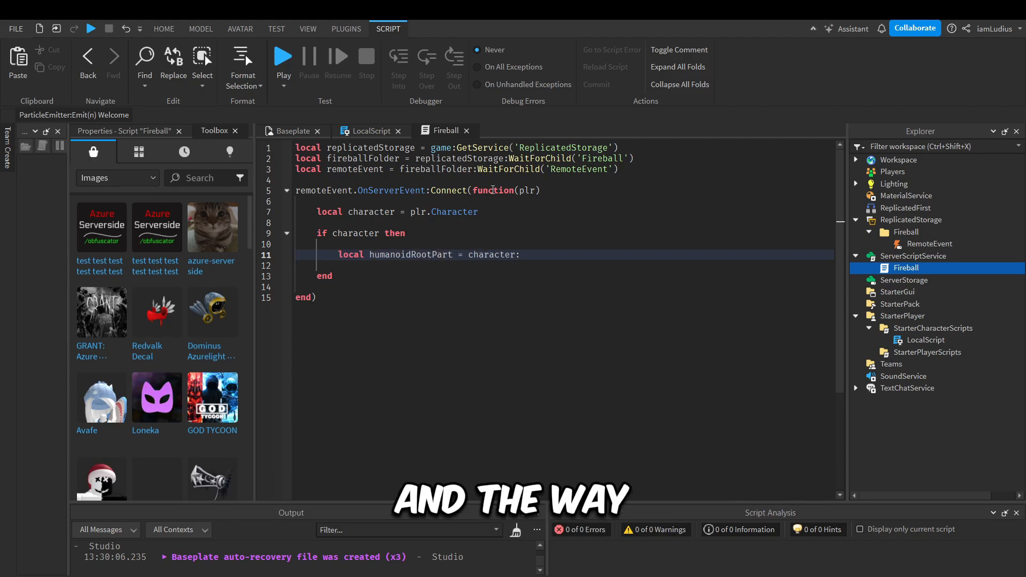
type(":FindFirstChild('')")
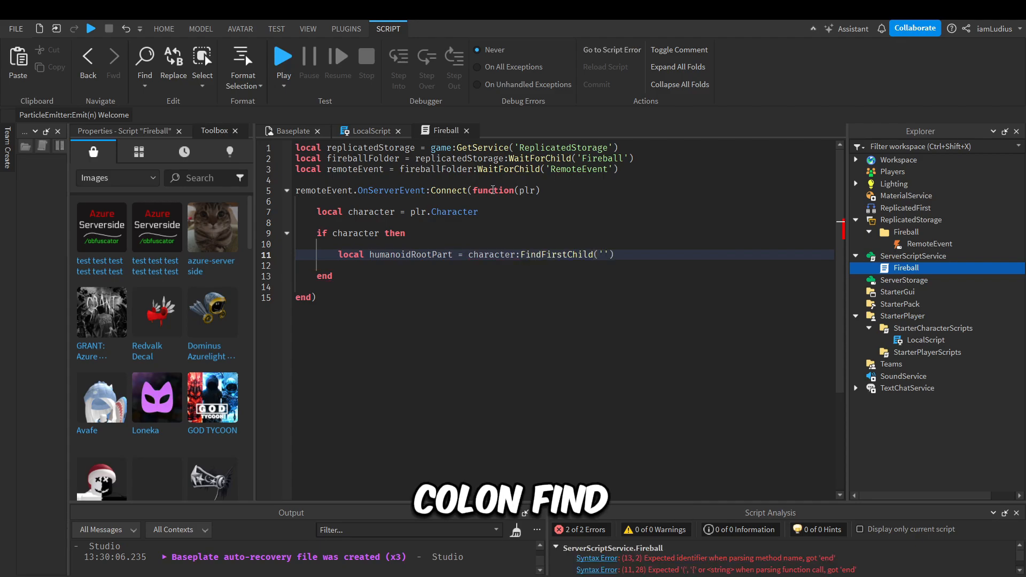
type("HumanoidRootPart")
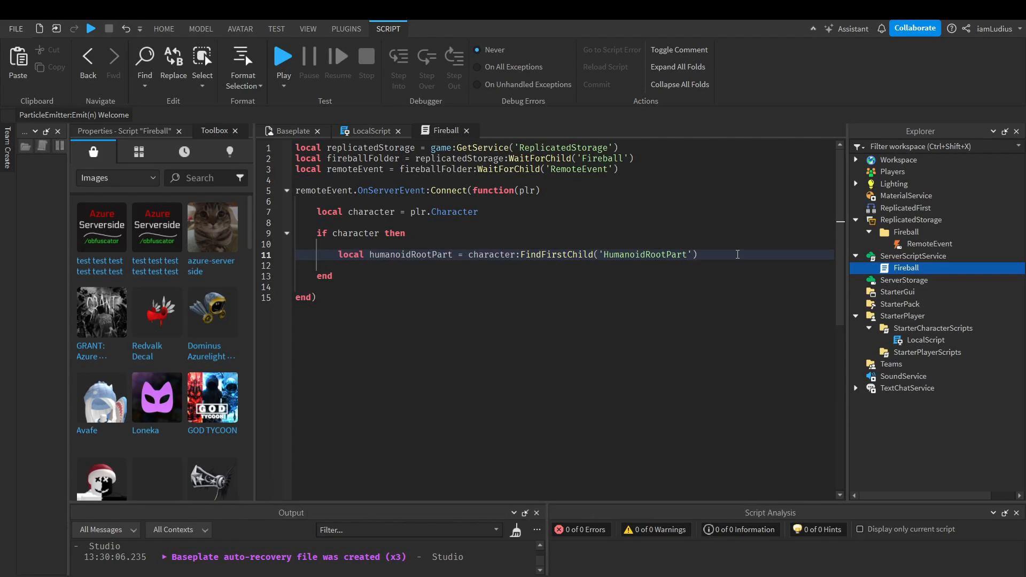
type("if humanoidRootPart then")
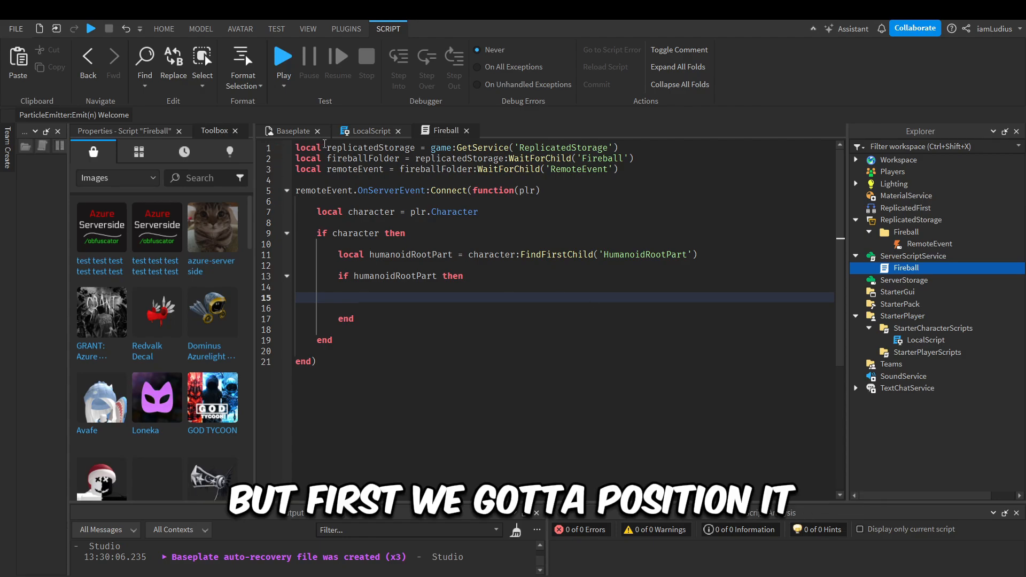
Add a Fireball object to the folder, rename LocalScript to InputManager, and return to the Fireball script
left_click(163, 28)
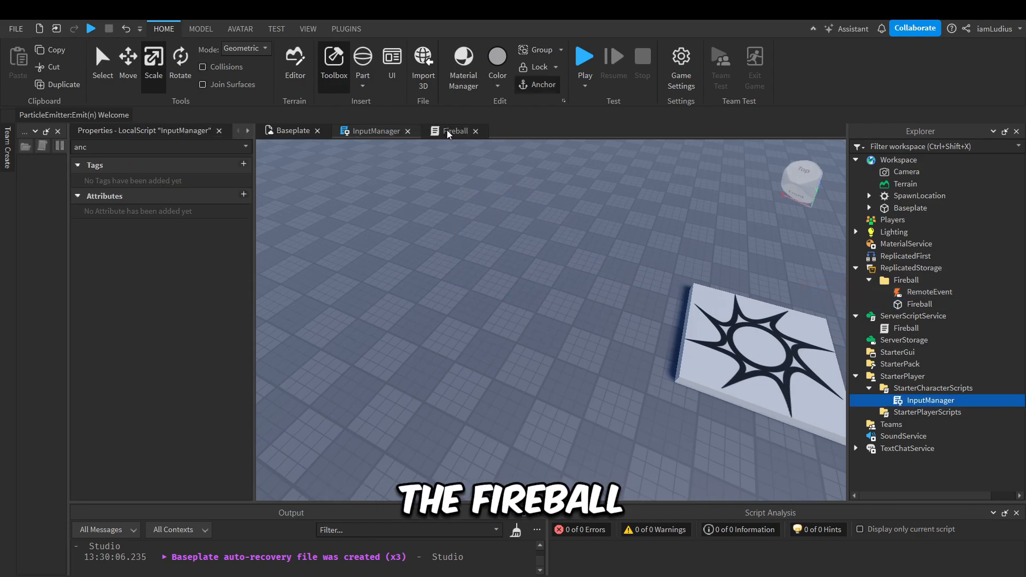
left_click(455, 130)
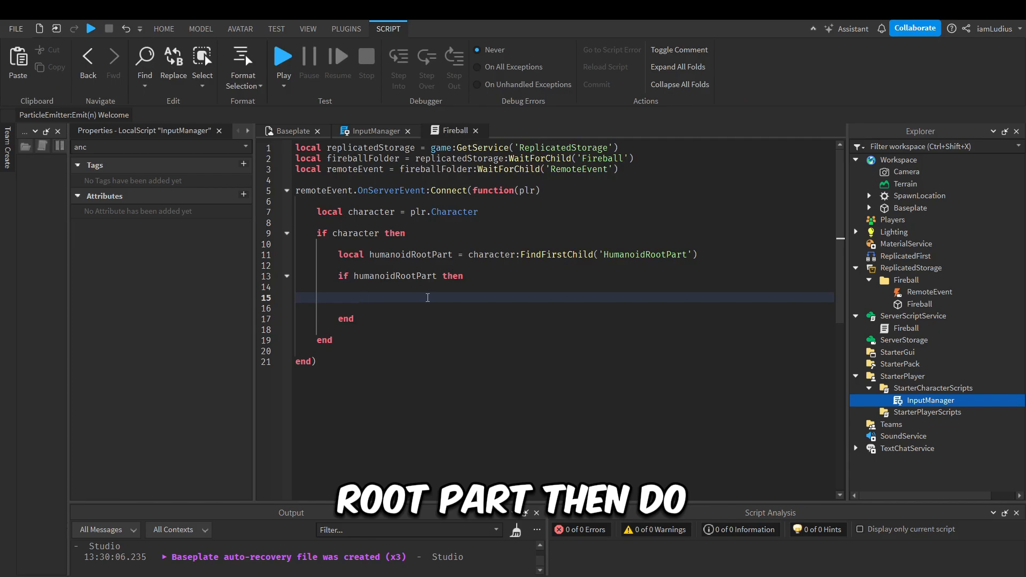
Clone the Fireball with local fireball = fireballFolder:WaitForChild('Fireball'):Clone()
type("local fireball")
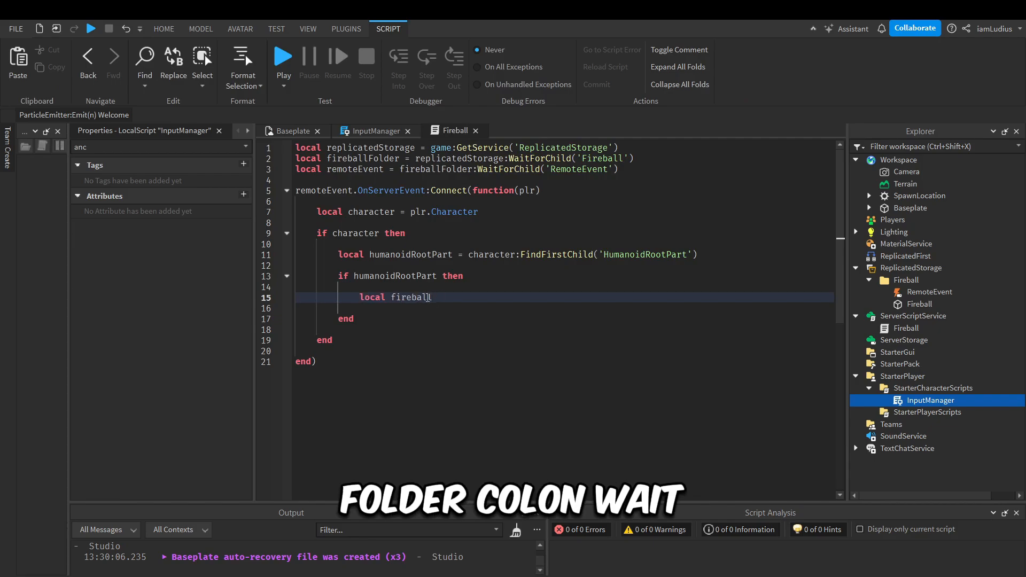
type("= fireballFolder")
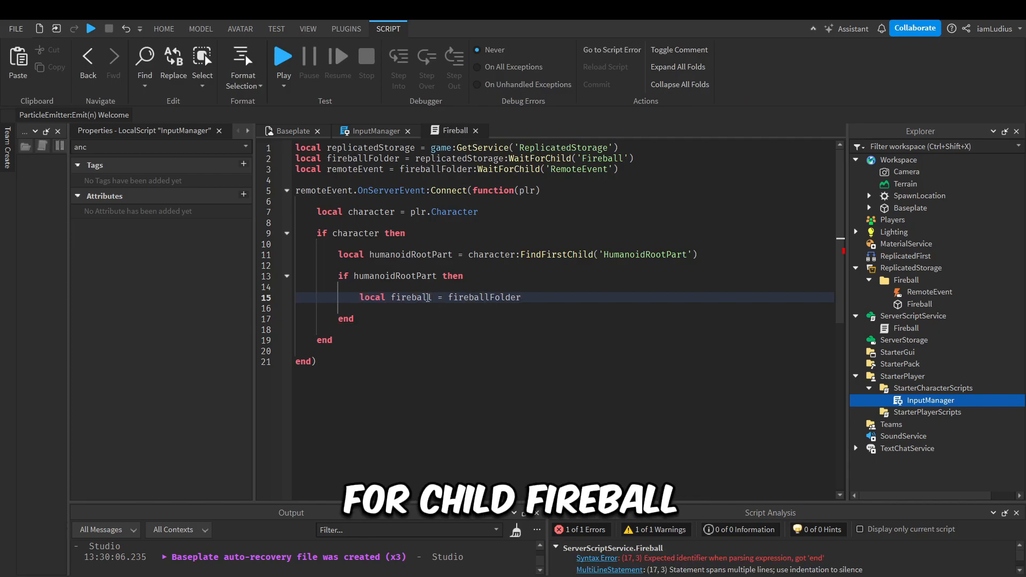
type(":WaitForChild('Fi')")
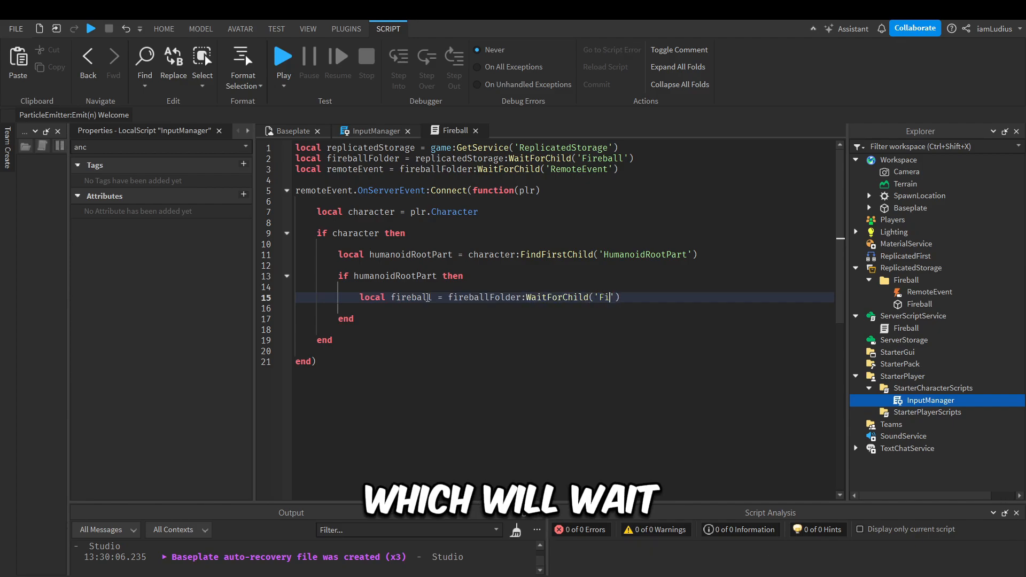
type("reball'):C")
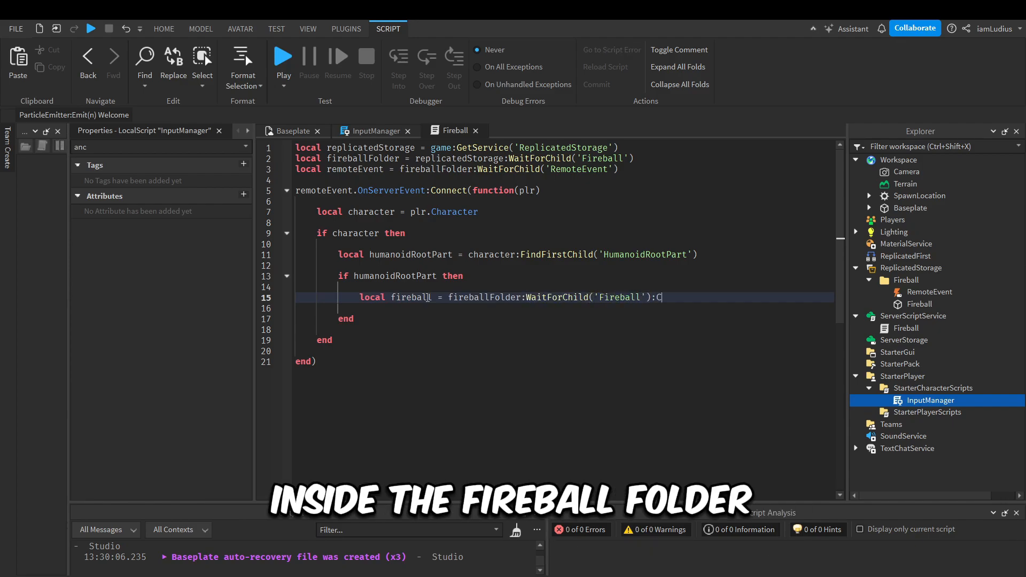
type("lone()")
type("fireball.CFrame")
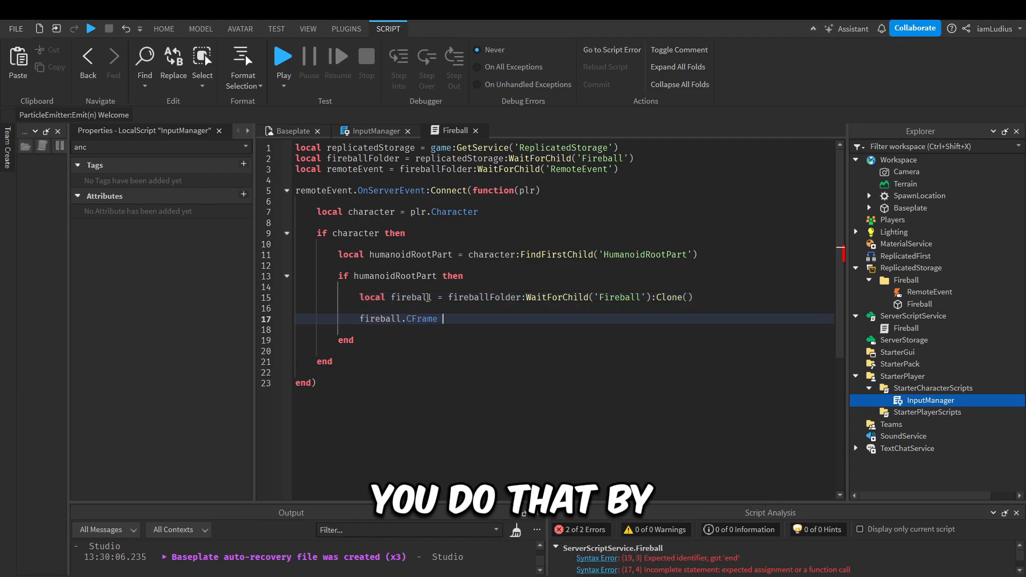
Set fireball.CFrame = humanoidRootPart.CFrame * CFrame.new(0, 0.5, -1) and parent it to workspace
type("= humanoidRootPart.CFrame * CFrame.new(0, 0.5, -1)")
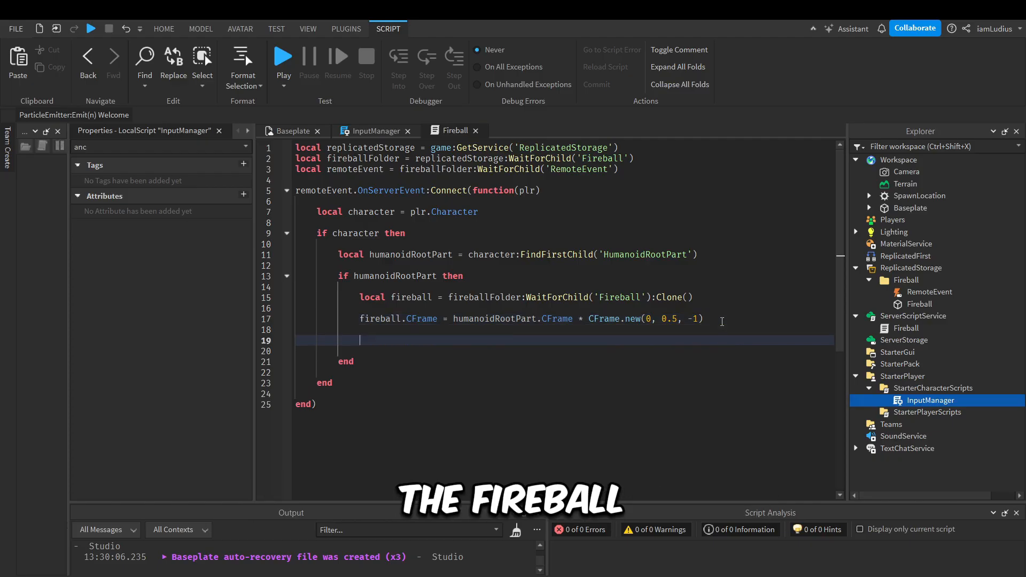
type("fireballFolder")
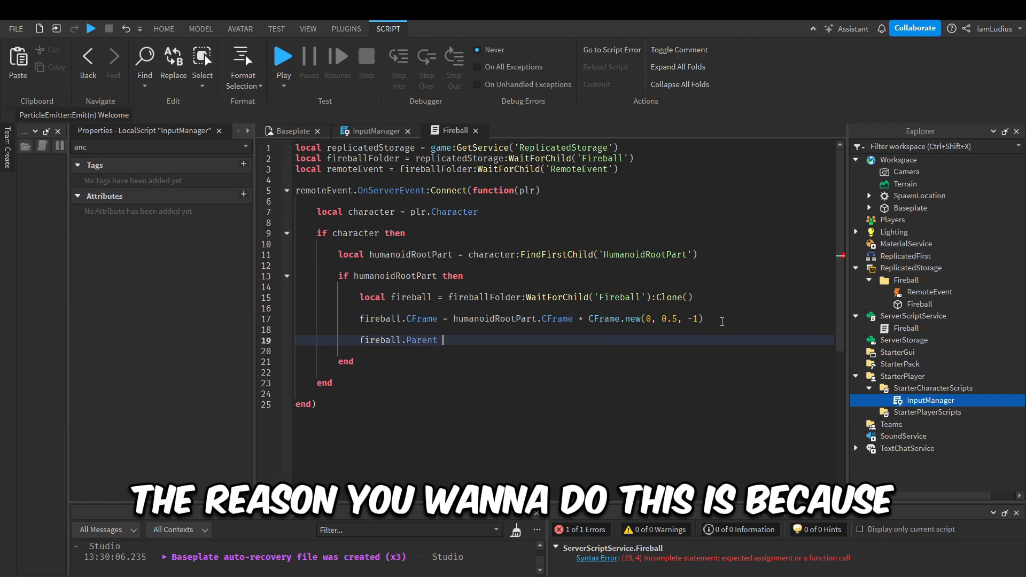
type("= workspace")
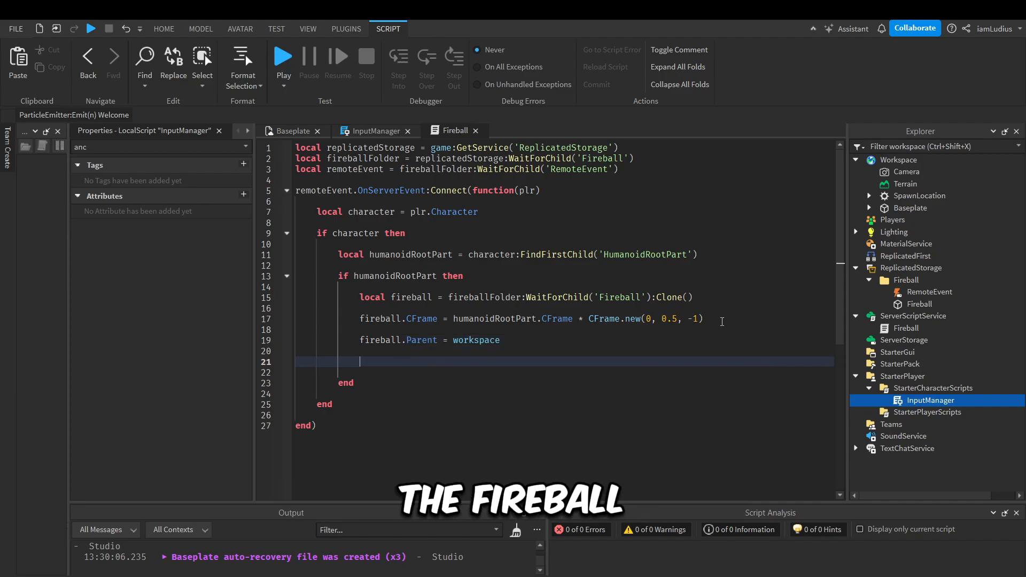
Create the BodyVelocity instance with local bodyVelocity = Instance.new('BodyVelocity')
type("local")
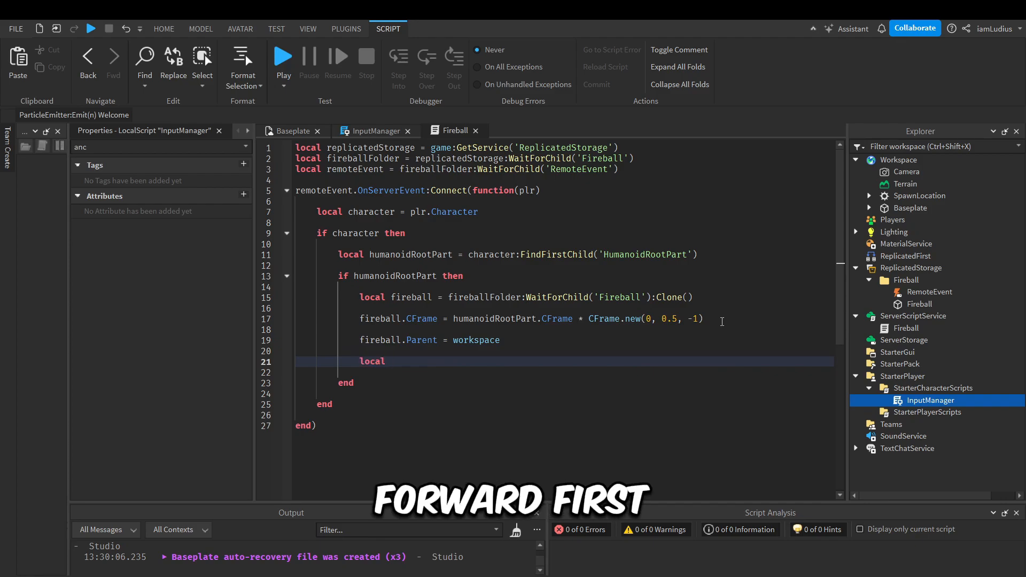
type("bodyVelocity =")
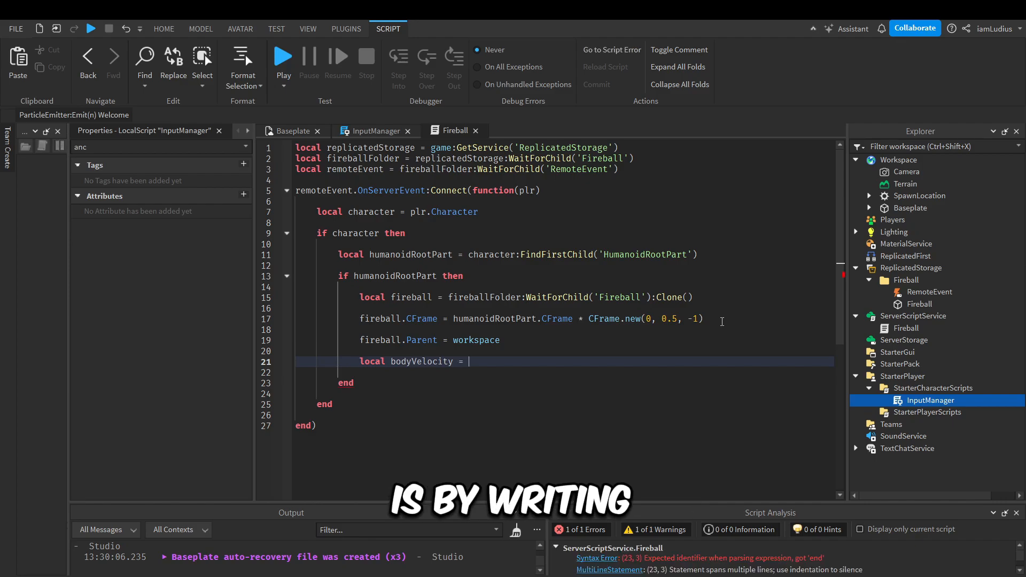
type("Instance.")
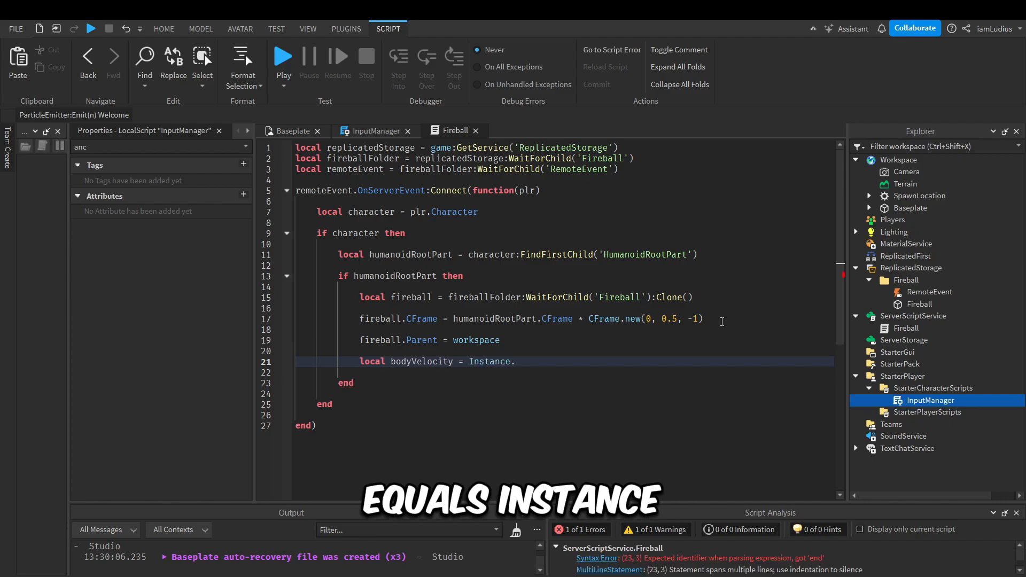
type("new('Bod'")
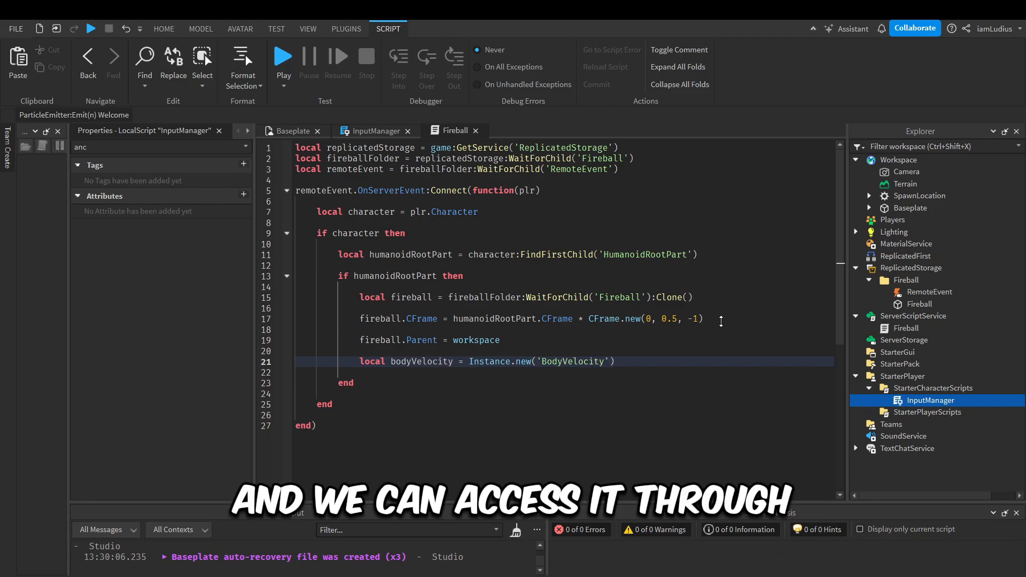
key("enter")
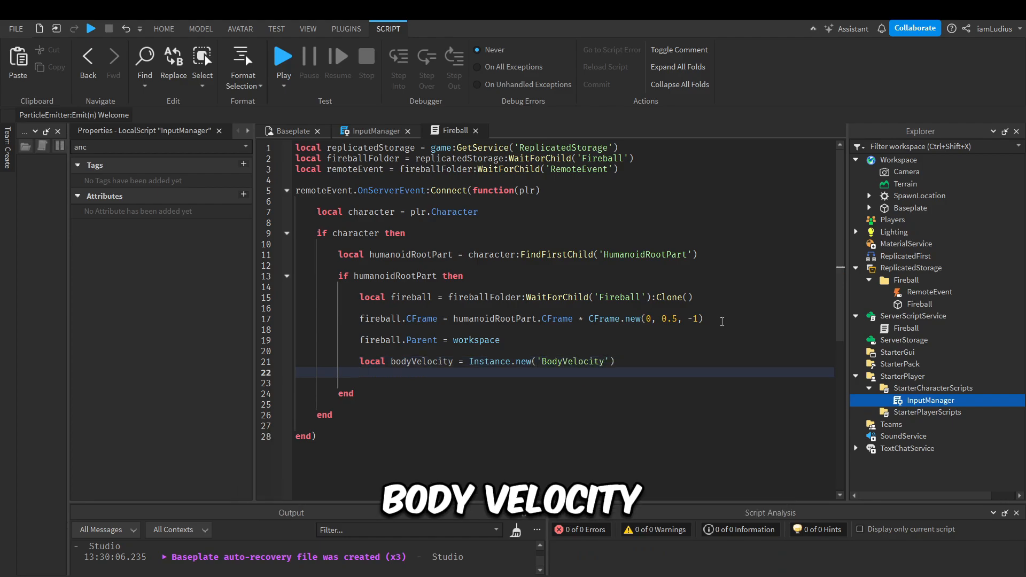
Set bodyVelocity.MaxForce to Vector3.new(100000, 100000, 100000)
type("bodyVelocity.")
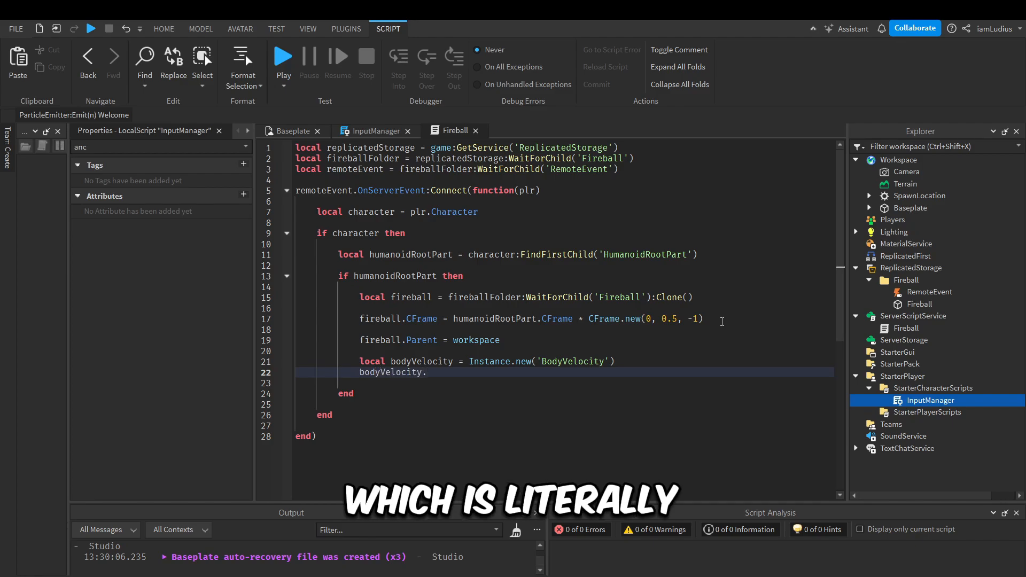
type(".MaxForce =")
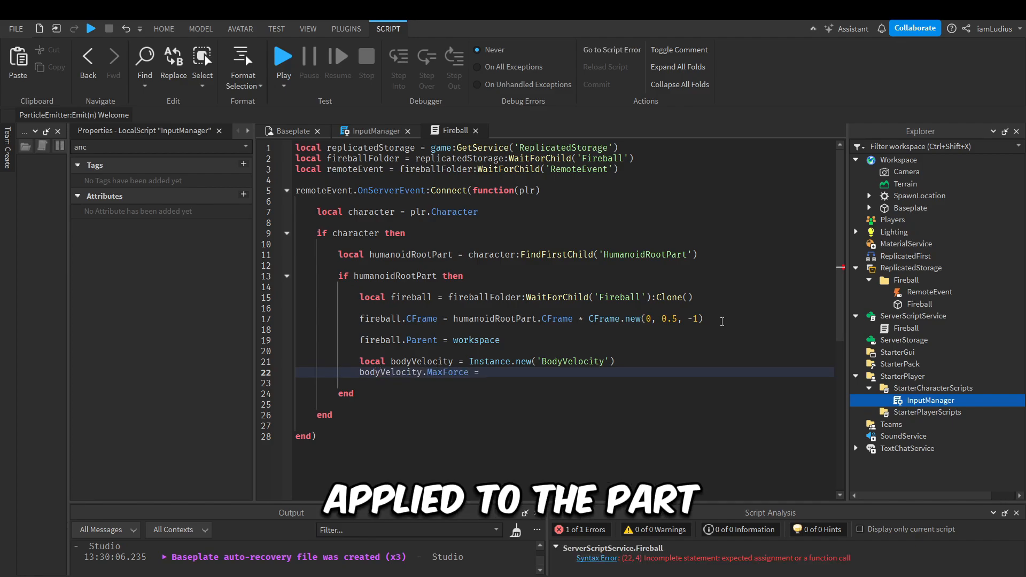
type("Vector3.new(100000, 100000, 100000")
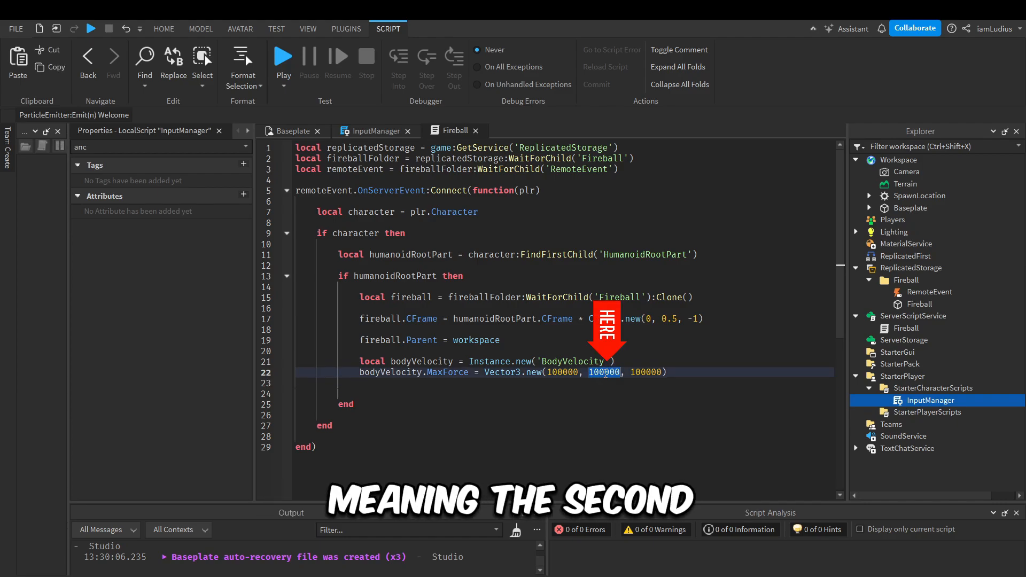
type("0")
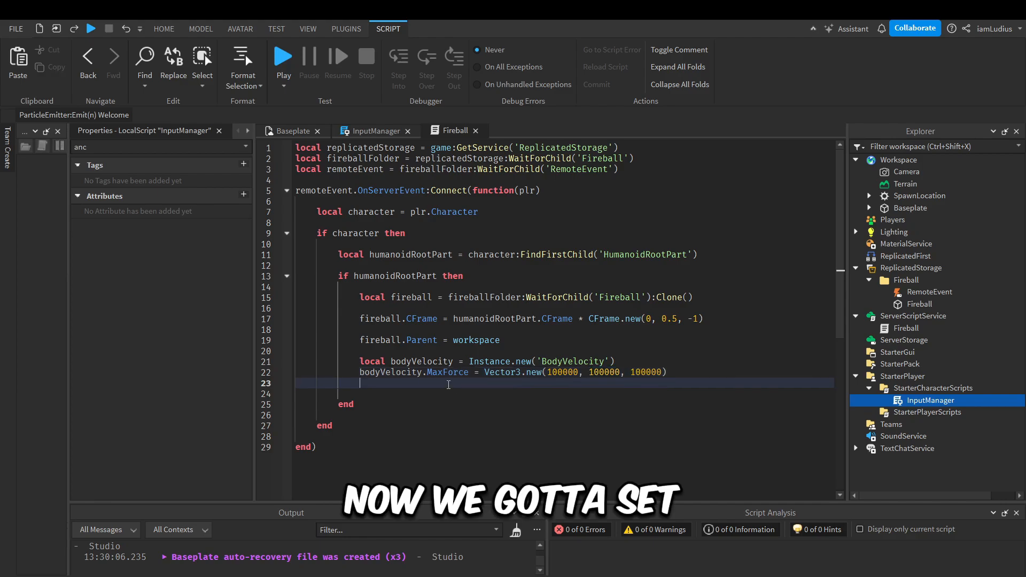
Set bodyVelocity.Velocity to humanoidRootPart.CFrame.LookVector * 100
type("bodyVelocity.")
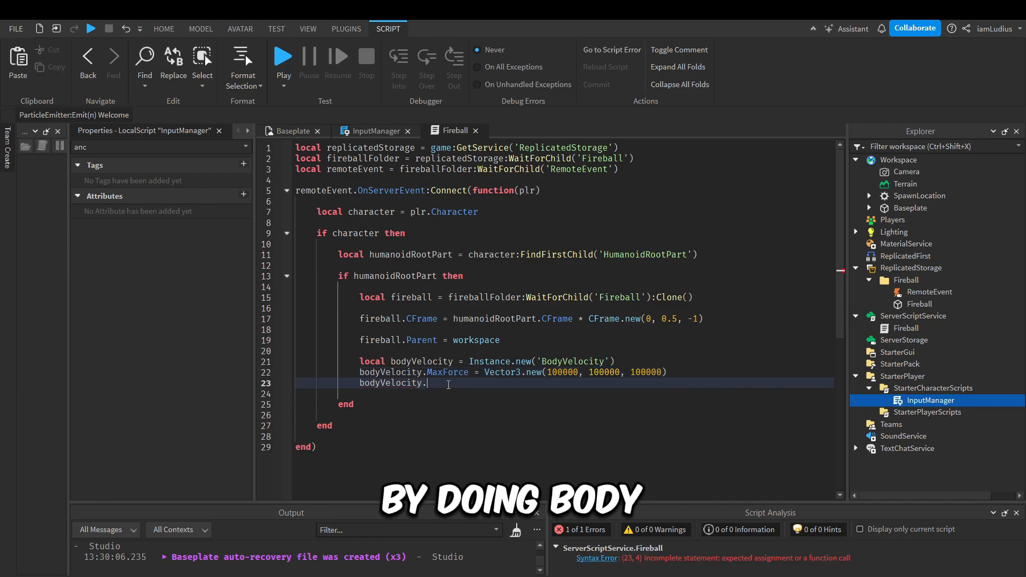
type("Velocity =")
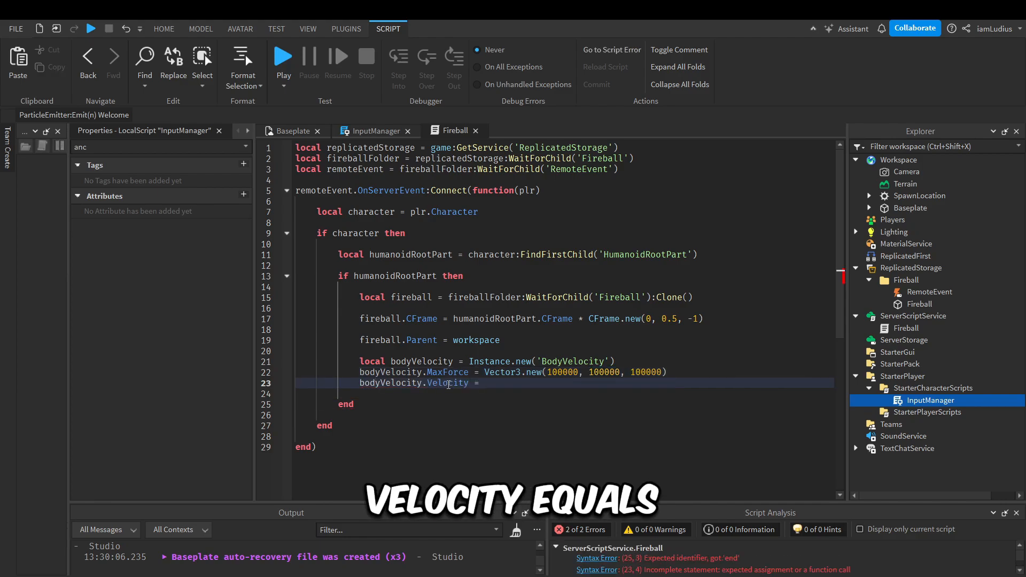
type("humanoidRootPart.CFram")
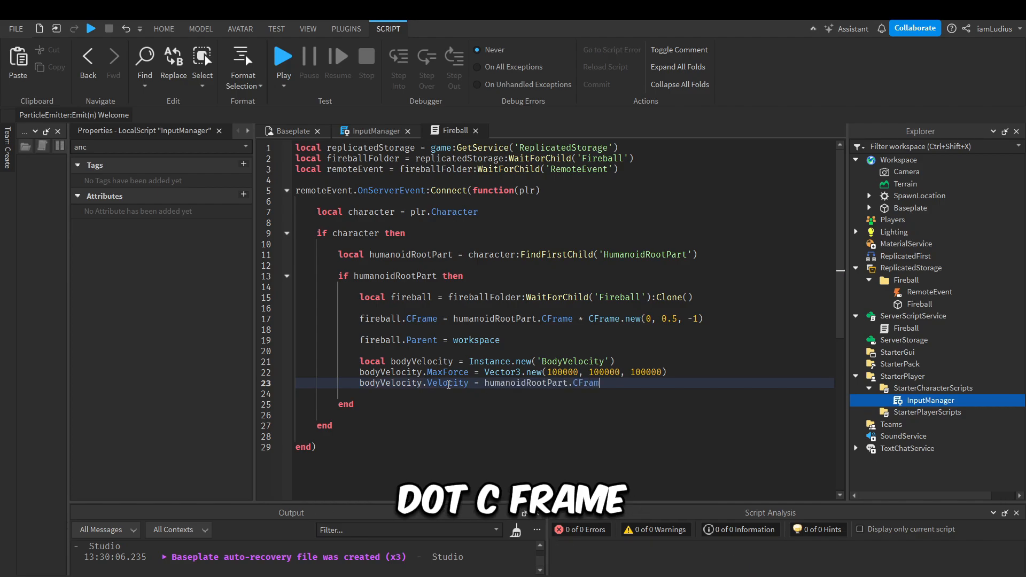
type(".LookVector")
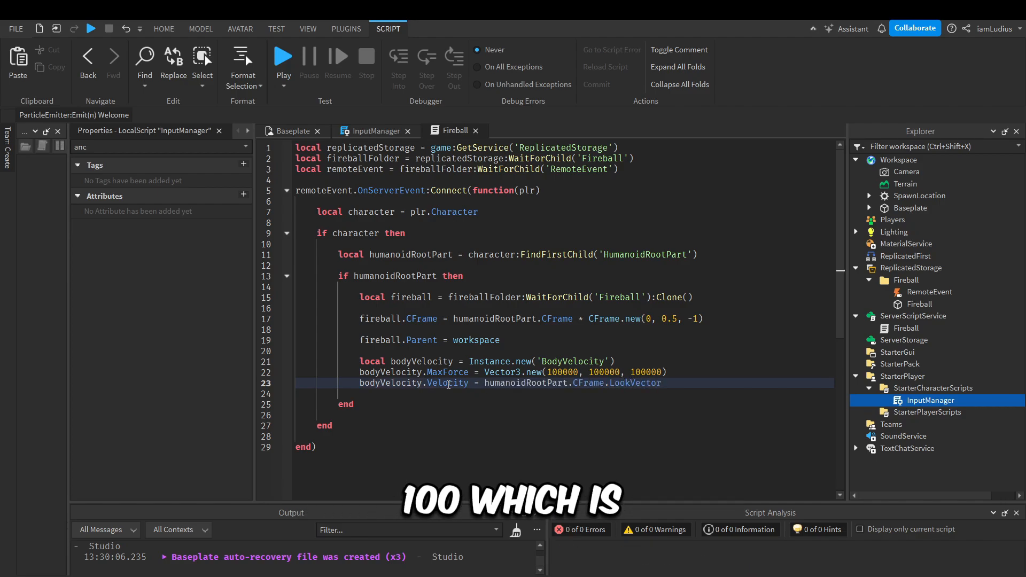
type("* 100")
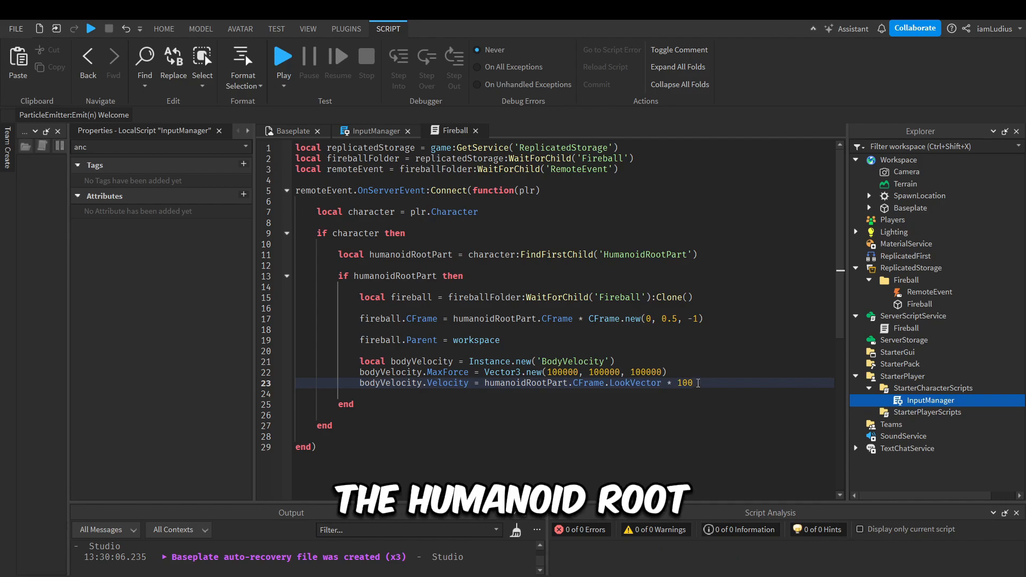
double_click(685, 383)
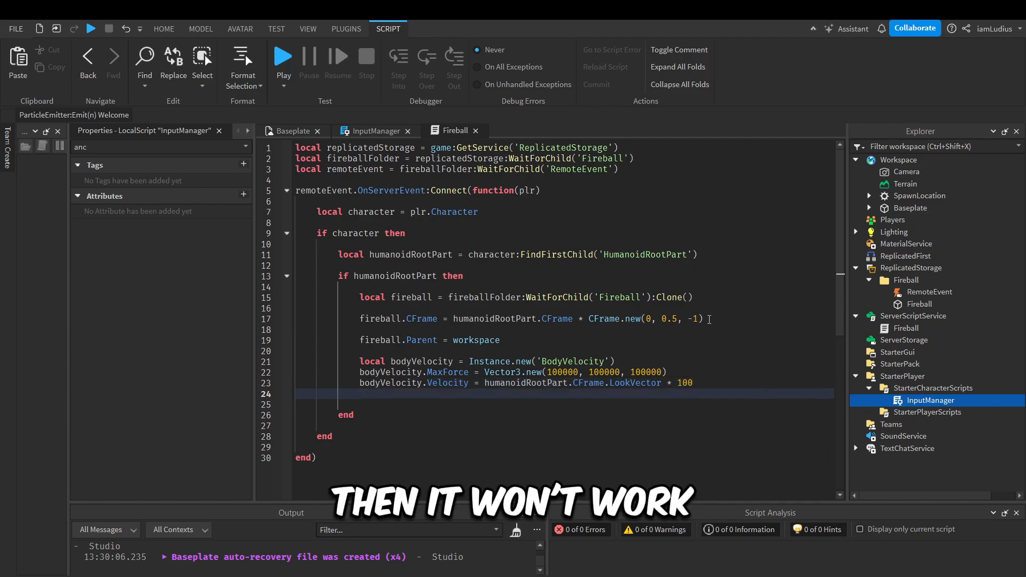
Attach the BodyVelocity with bodyVelocity.Parent = fireball
key("Return")
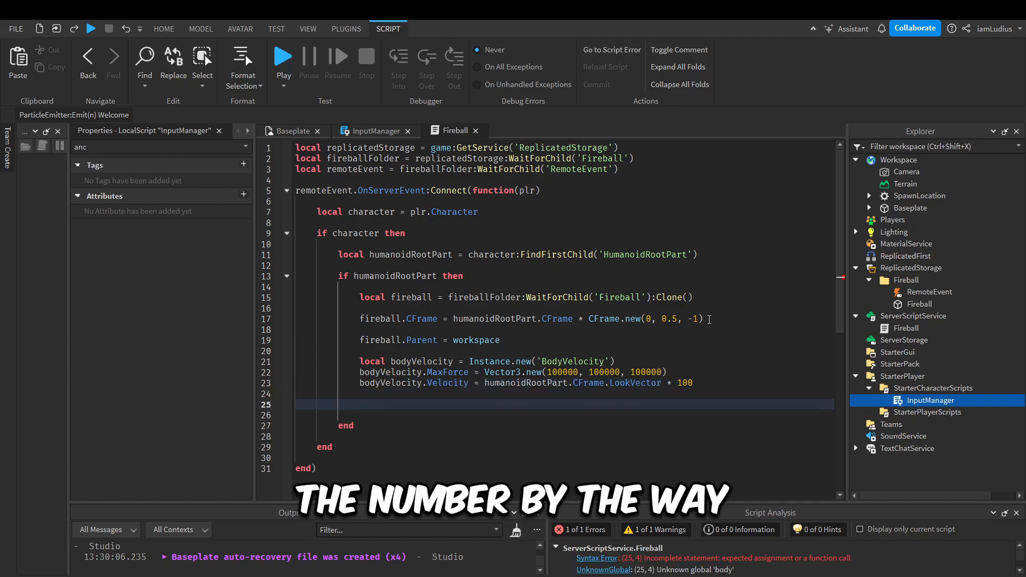
type("bodyVelocity.P")
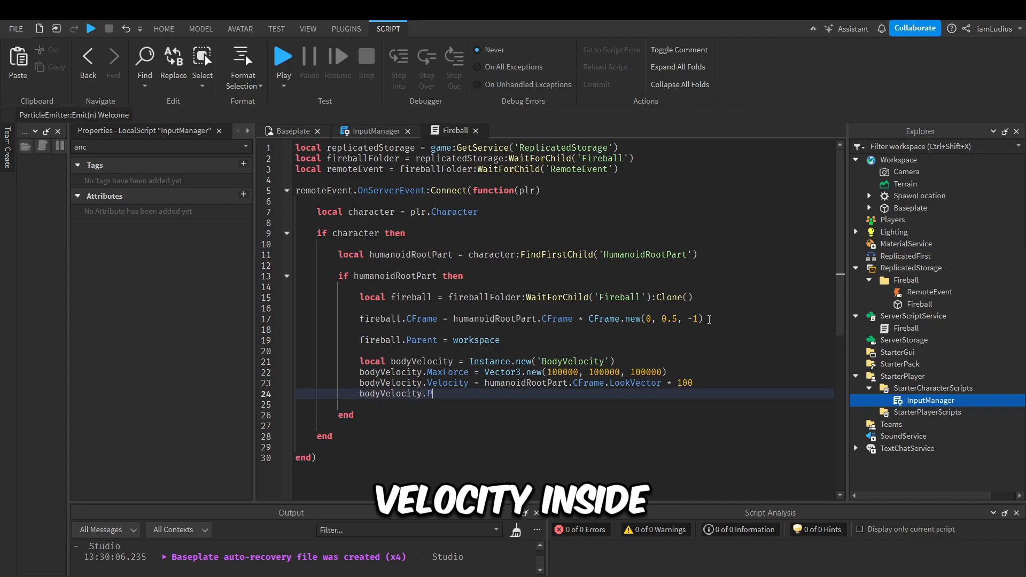
type("arent = fireba")
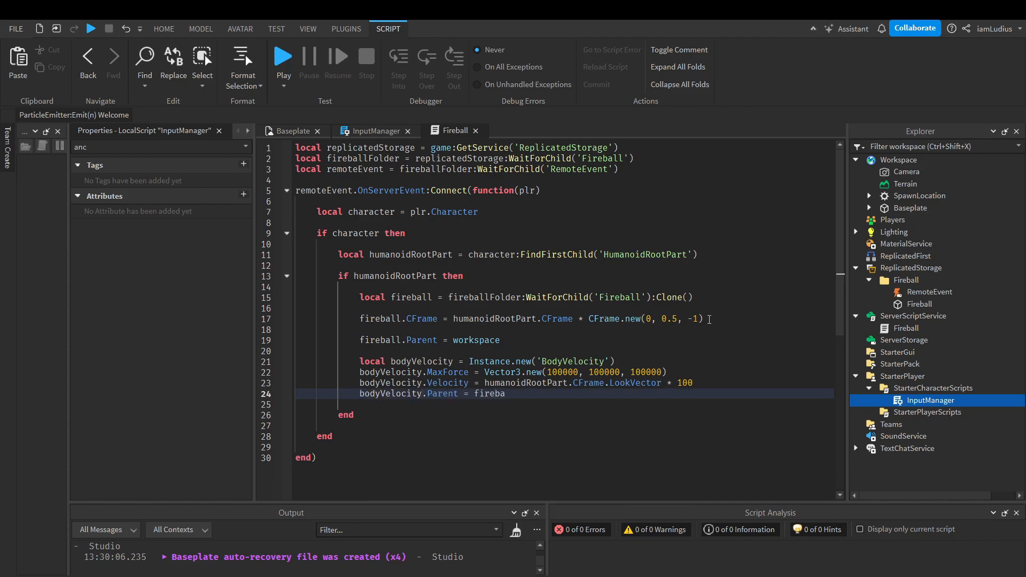
type("ll")
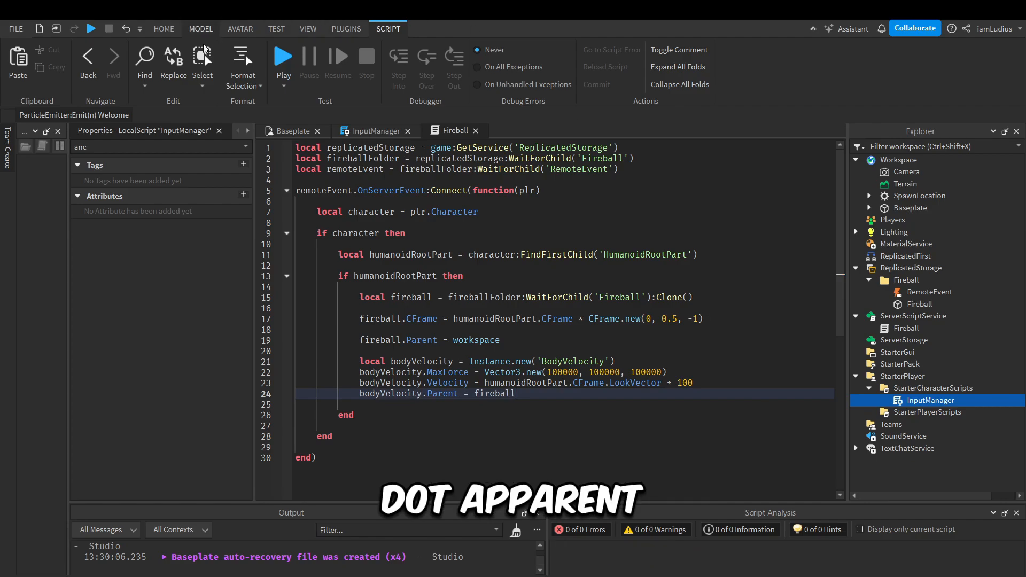